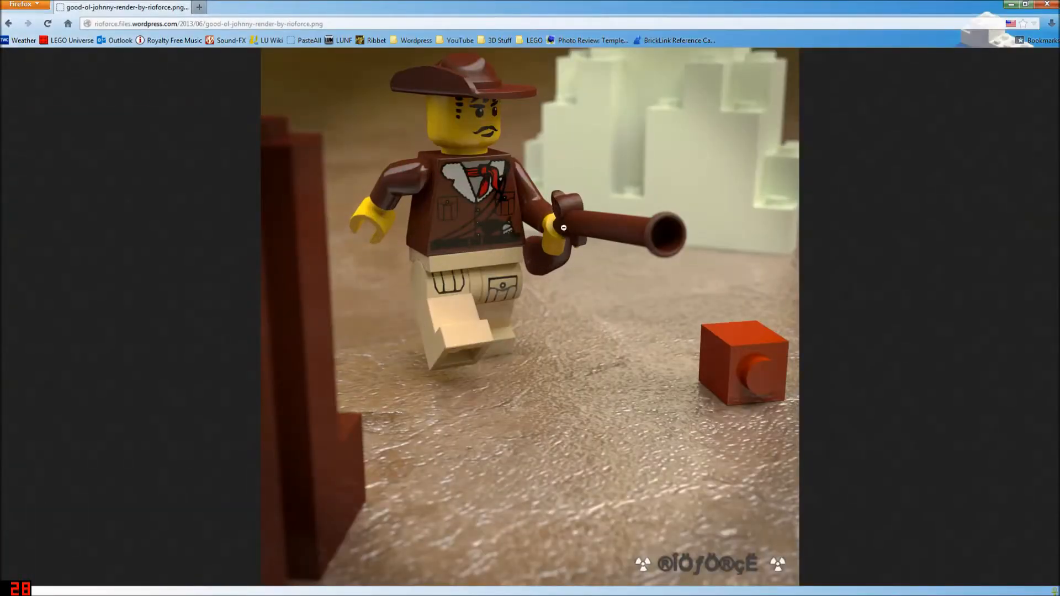
# Step: Enlarge the Johnny Thunder render PNG to full size and scroll down over it
pyautogui.click(563, 227)
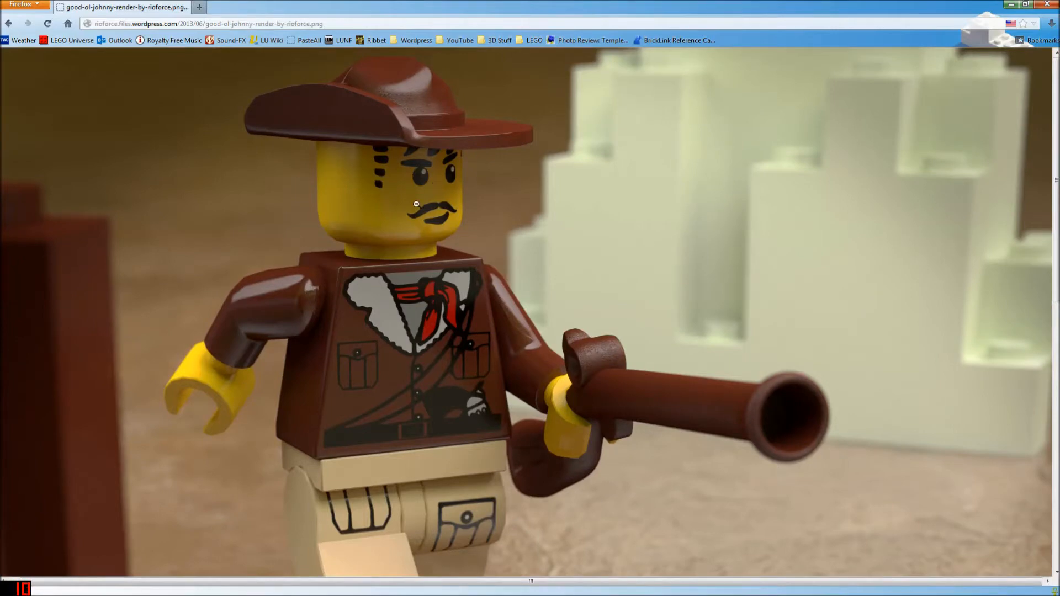
pyautogui.scroll(-3)
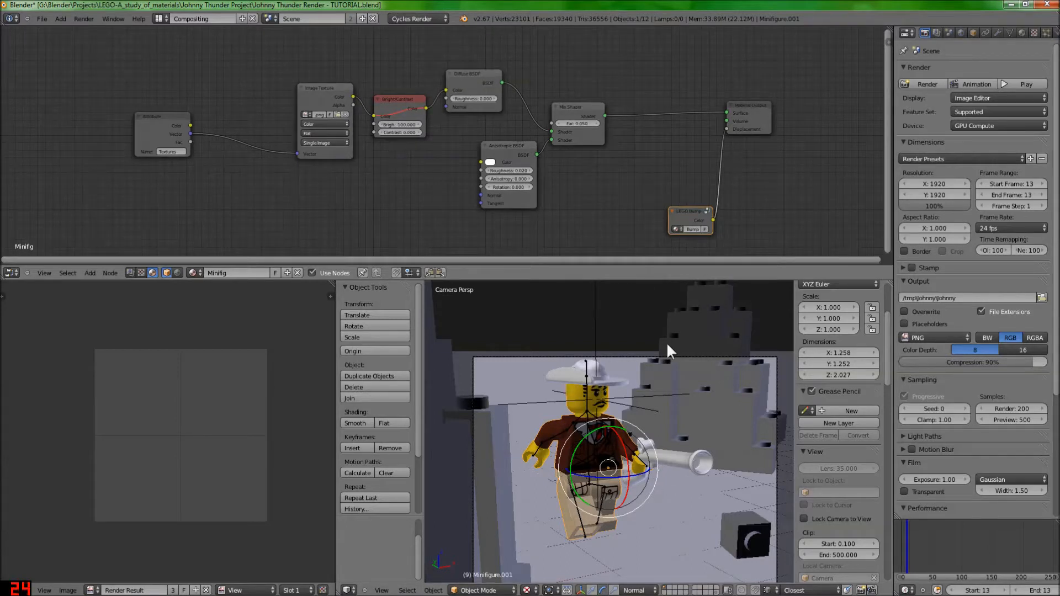
pyautogui.moveTo(710, 338)
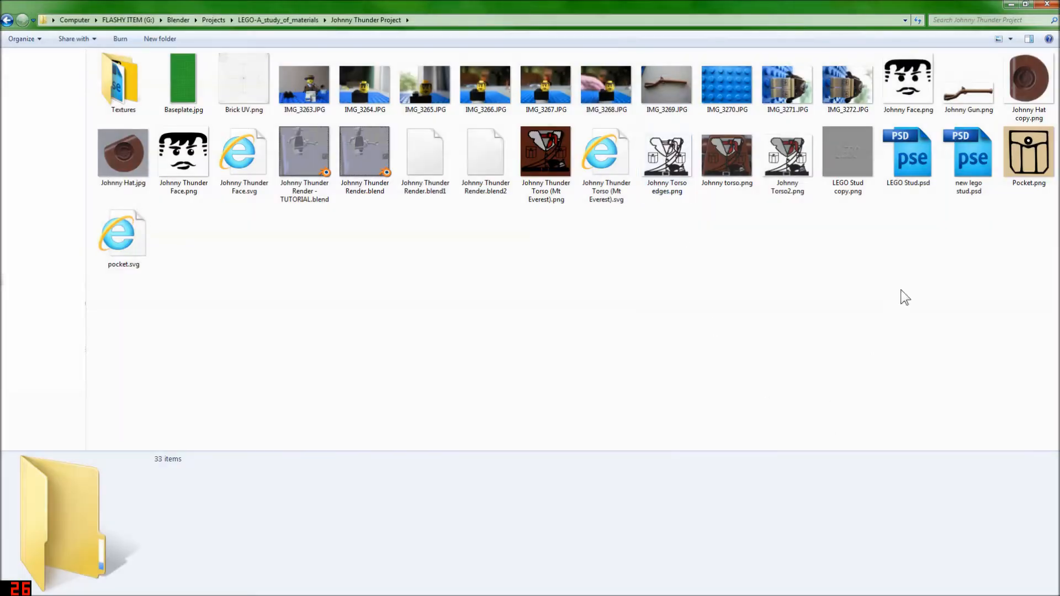
pyautogui.click(727, 153)
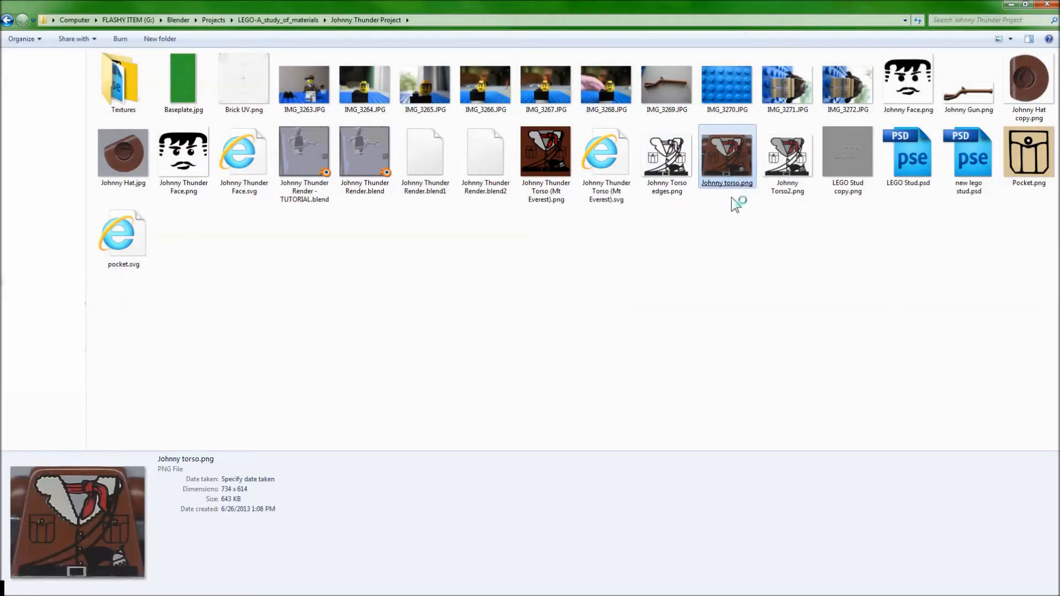
pyautogui.doubleClick(727, 150)
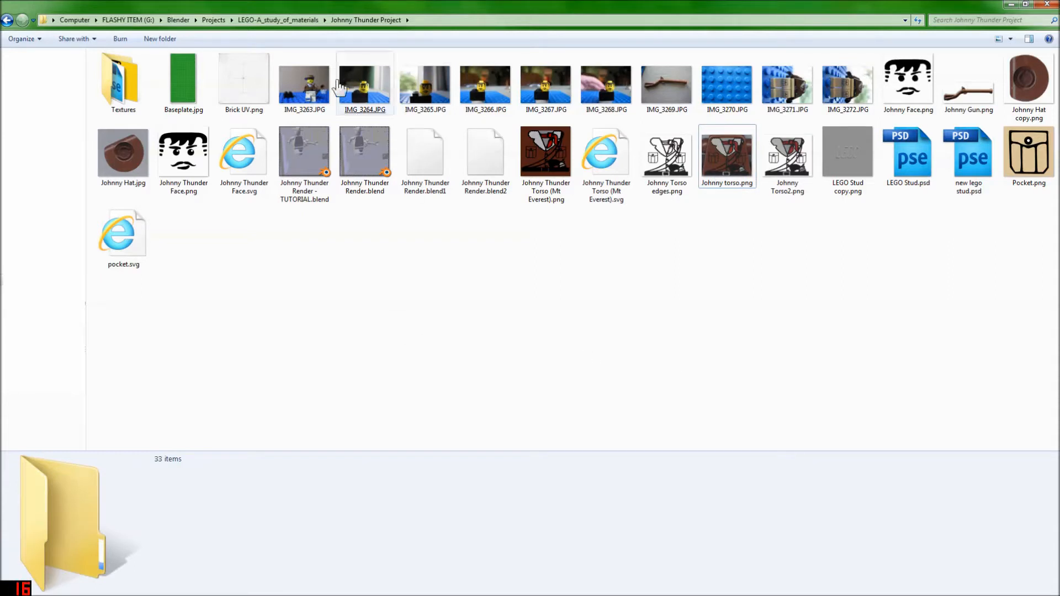
pyautogui.doubleClick(364, 79)
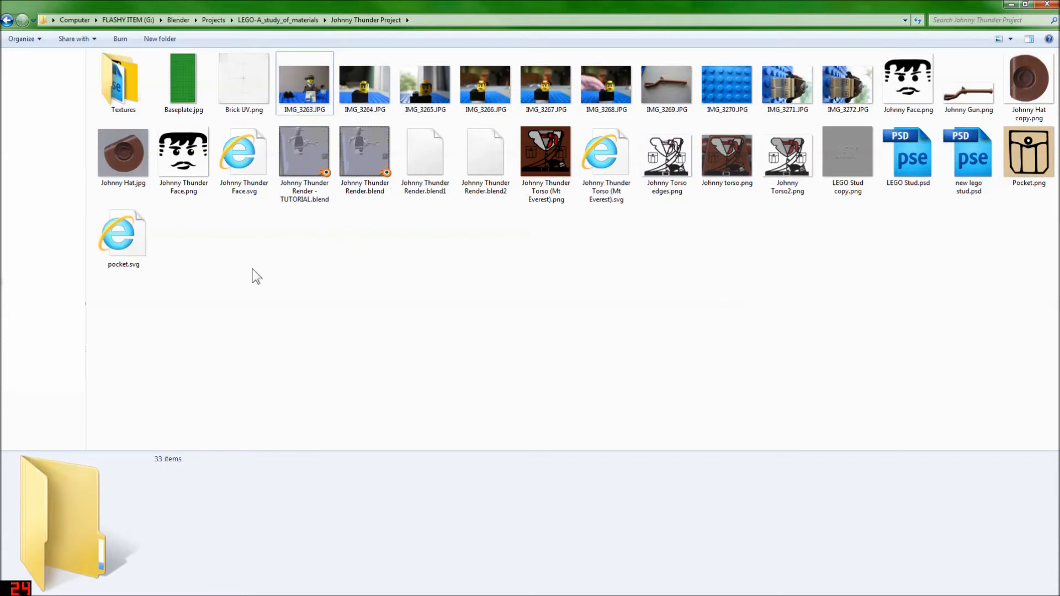
# Step: Browse into the Textures folder and show Johnny copy.png, Johnny.psd and LEGO Bump Map.png as large icons
pyautogui.doubleClick(123, 78)
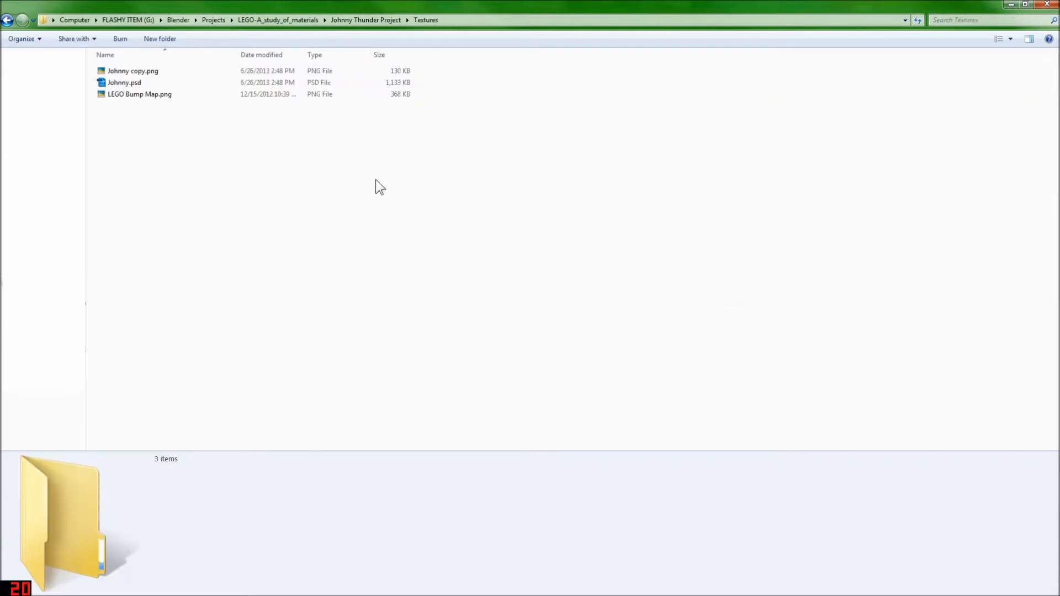
pyautogui.click(1002, 39)
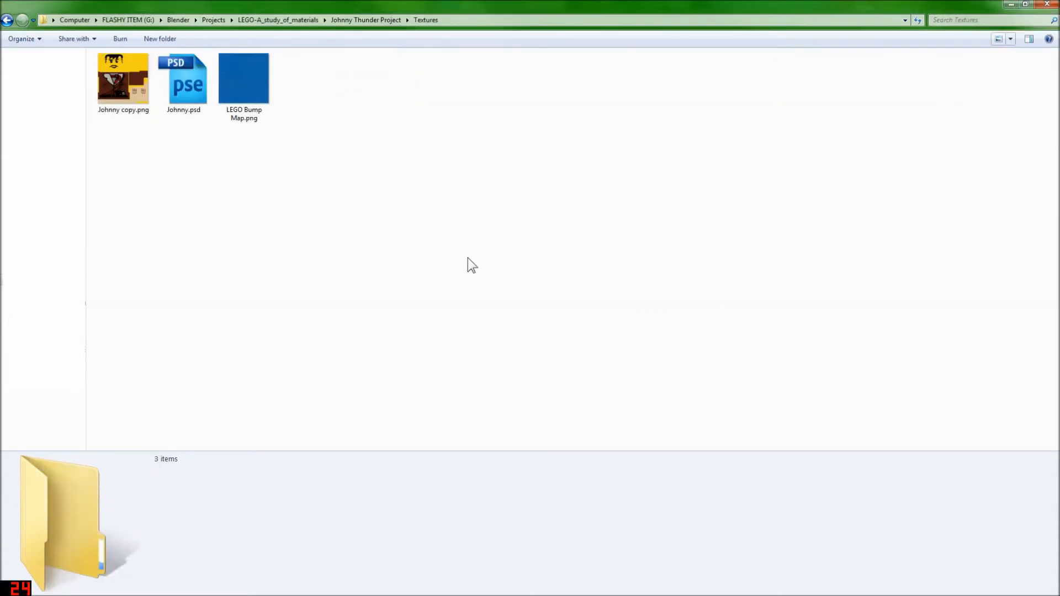
pyautogui.moveTo(451, 203)
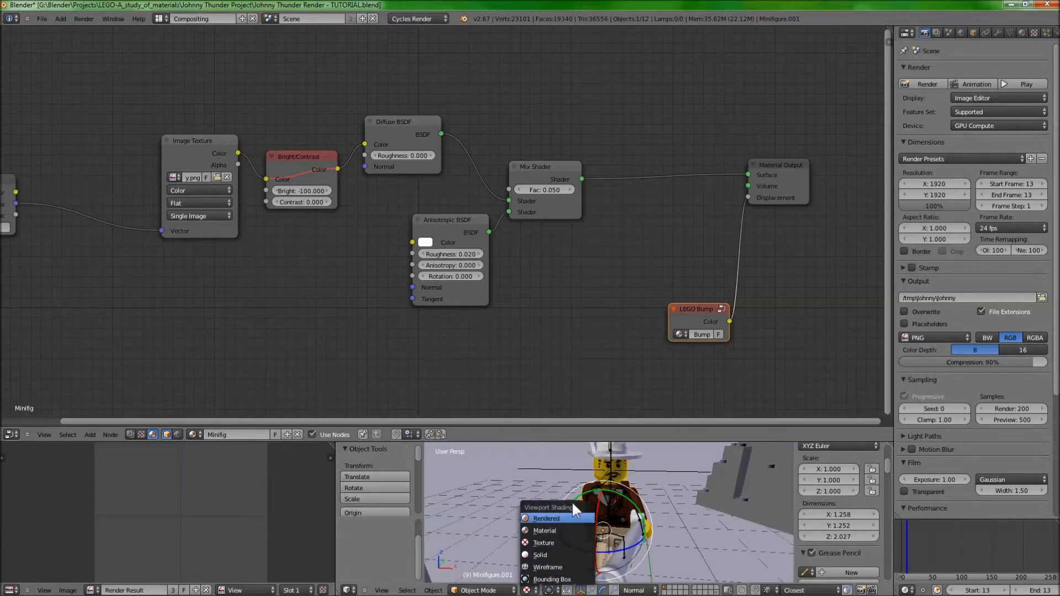
# Step: Set the minifigure's viewport shading to Rendered for a live Cycles preview
pyautogui.click(544, 518)
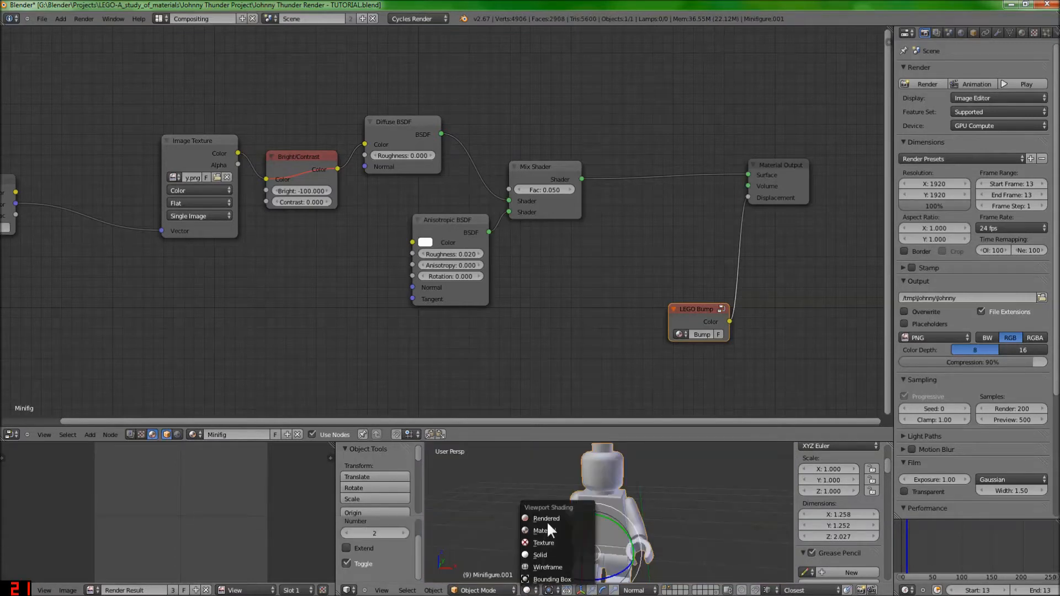
pyautogui.click(545, 519)
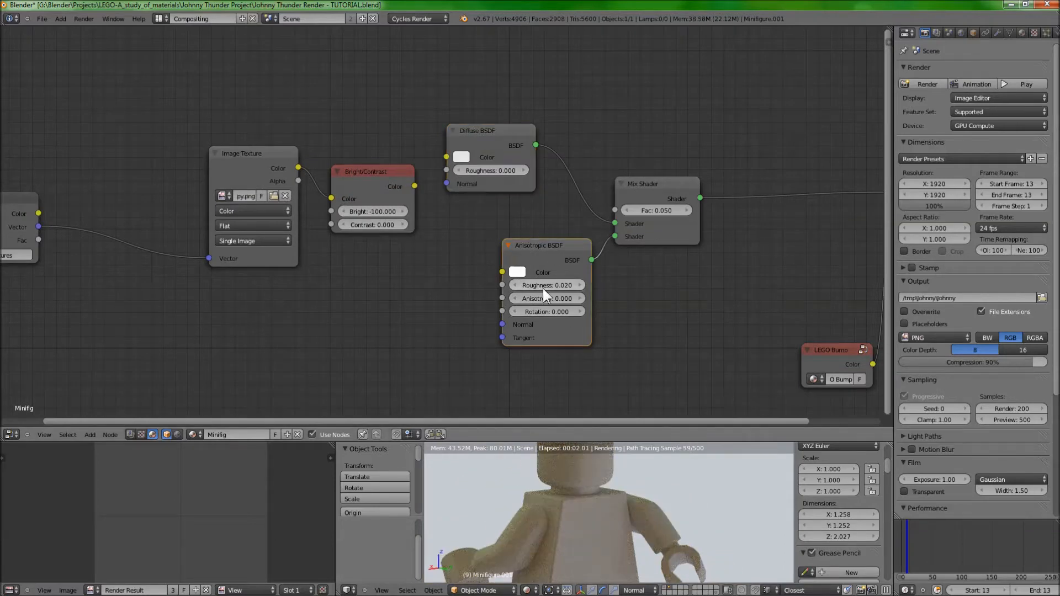
pyautogui.moveTo(551, 266)
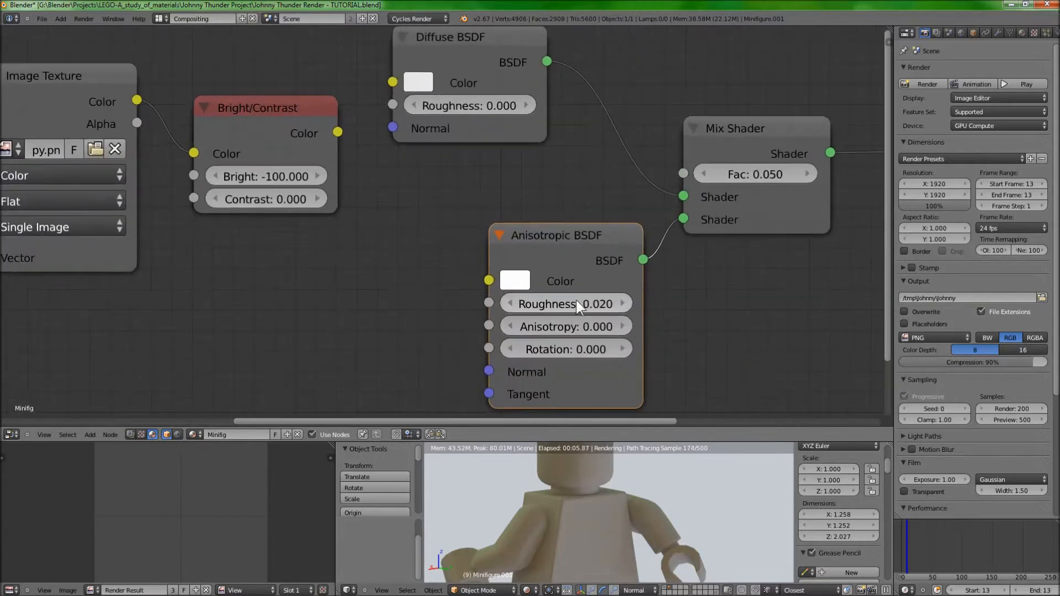
pyautogui.moveTo(565, 327)
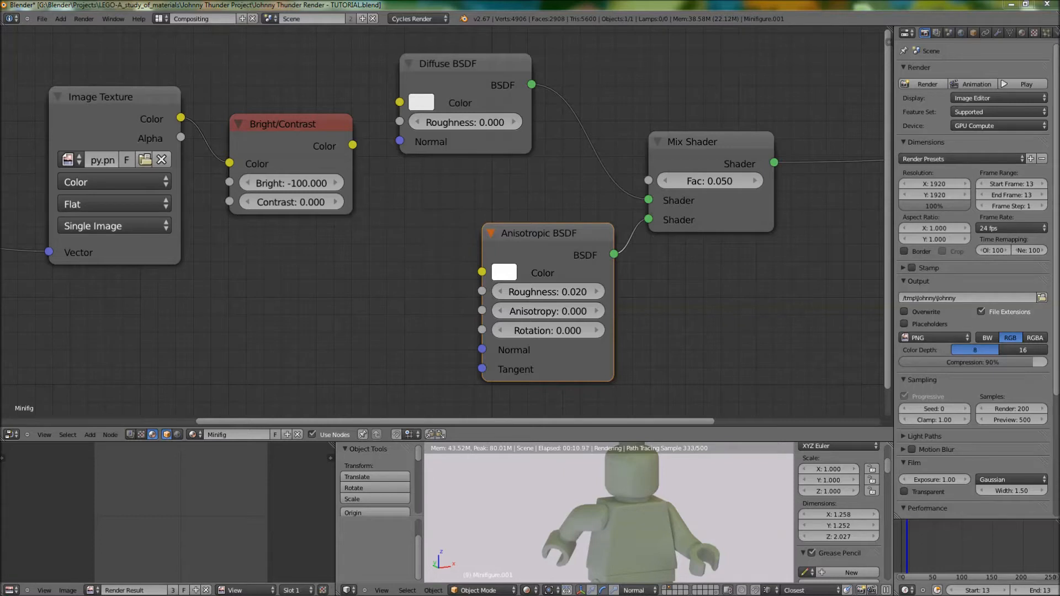
pyautogui.moveTo(974, 158)
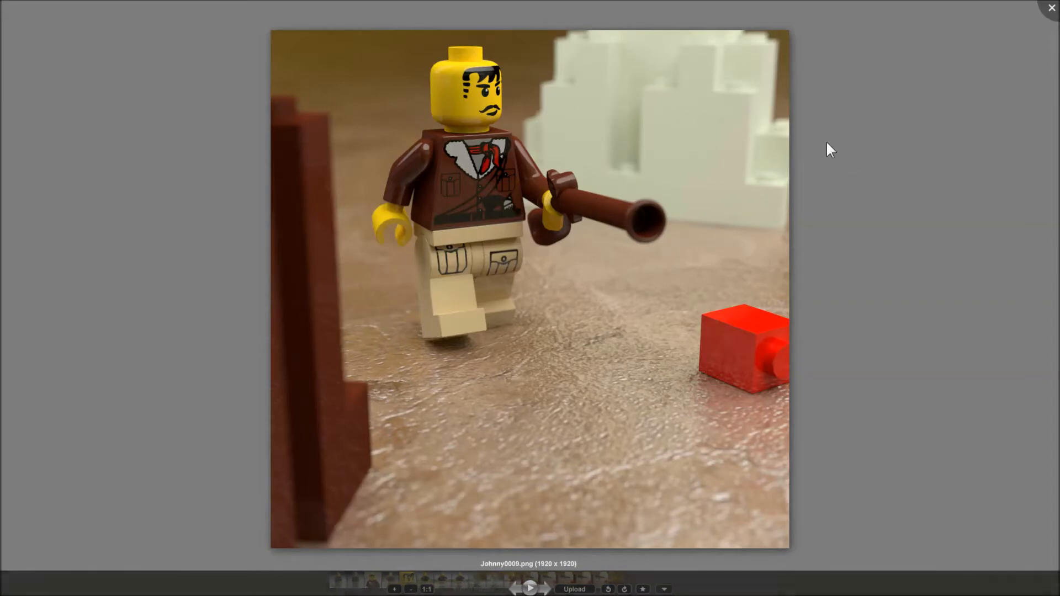
pyautogui.click(1051, 8)
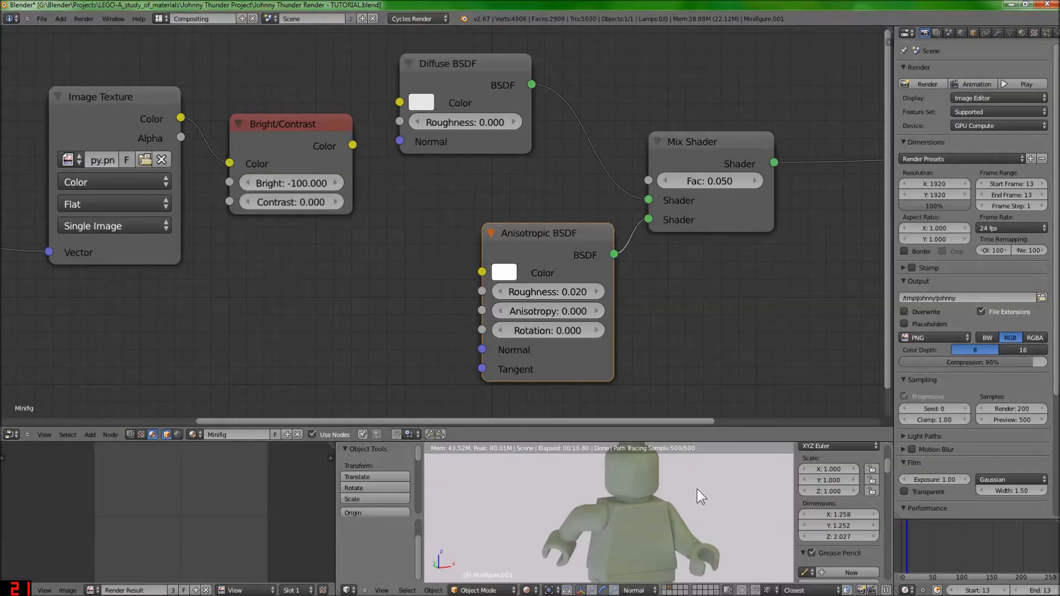
pyautogui.moveTo(659, 548)
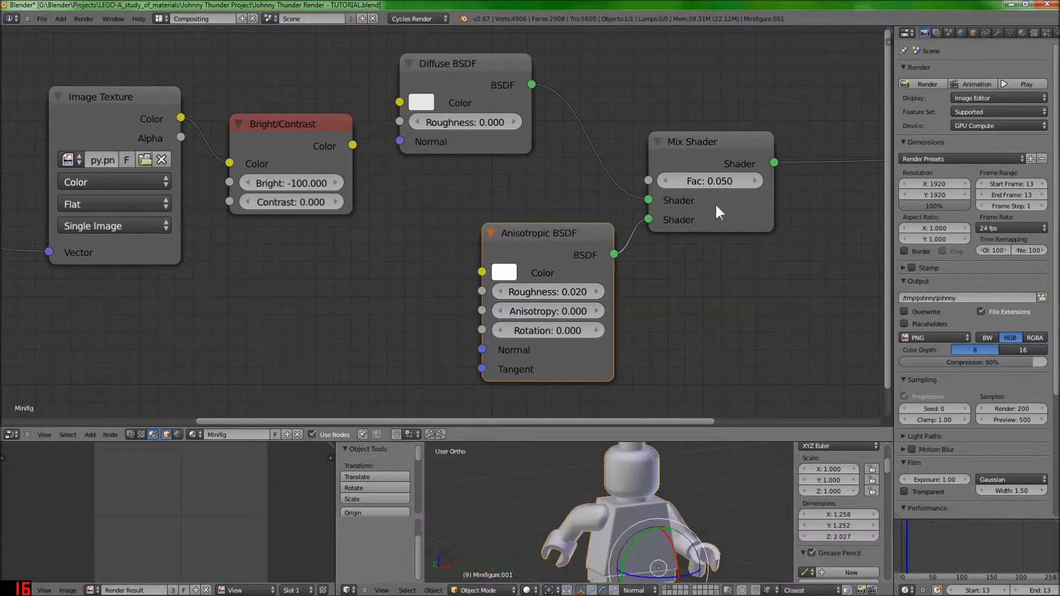
# Step: Nudge the Mix Shader node upward and reframe the node layout around the shaders
pyautogui.moveTo(710, 142); pyautogui.dragTo(734, 124)
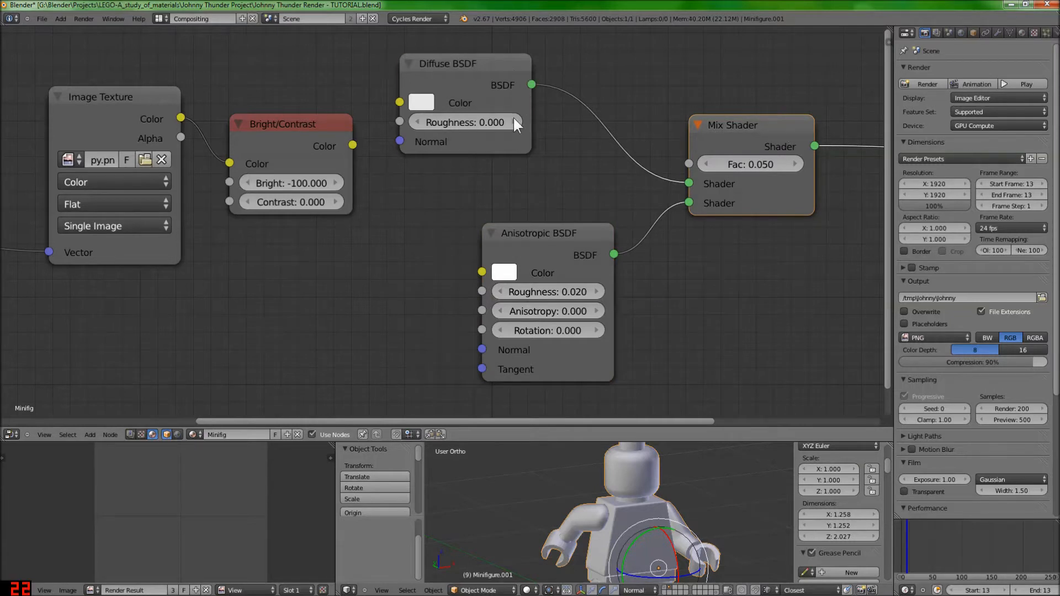
pyautogui.moveTo(548, 233); pyautogui.dragTo(465, 200)
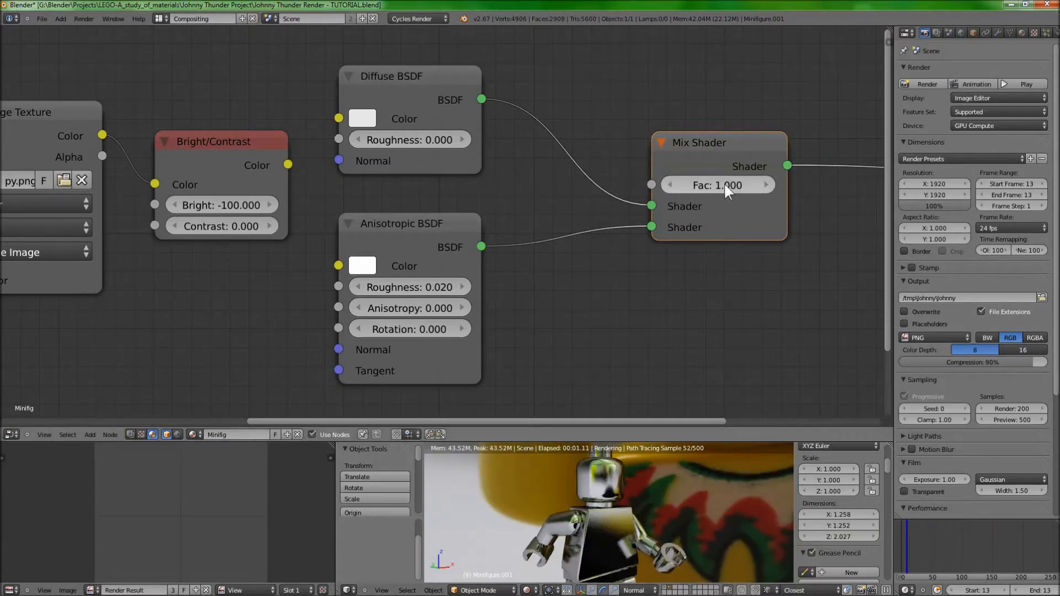
# Step: Feed the Johnny copy.png image texture colour into the Diffuse shader and display that torso decal image
pyautogui.click(717, 185)
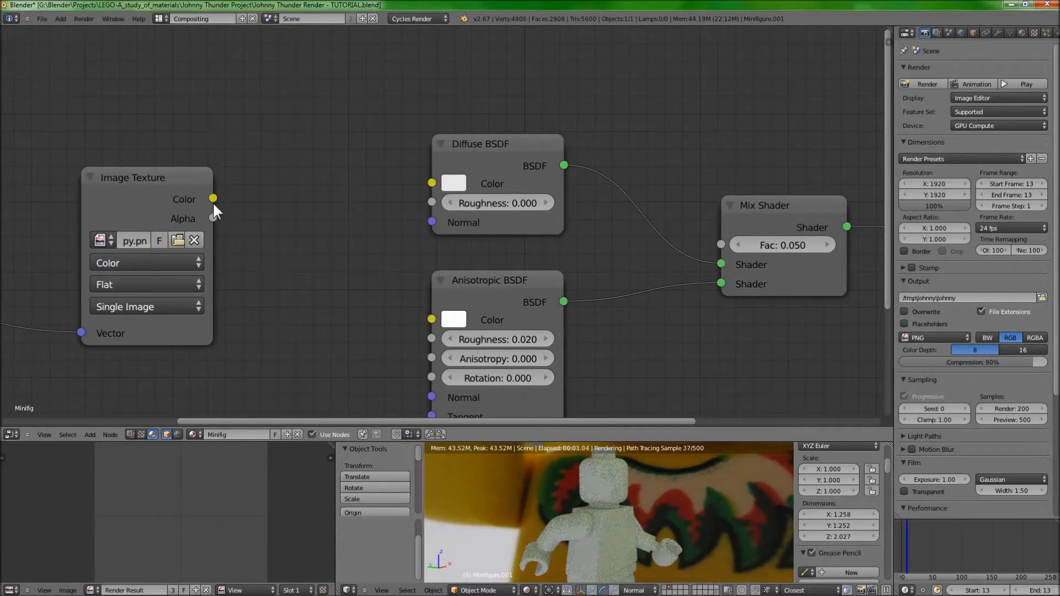
pyautogui.moveTo(213, 199); pyautogui.dragTo(432, 183)
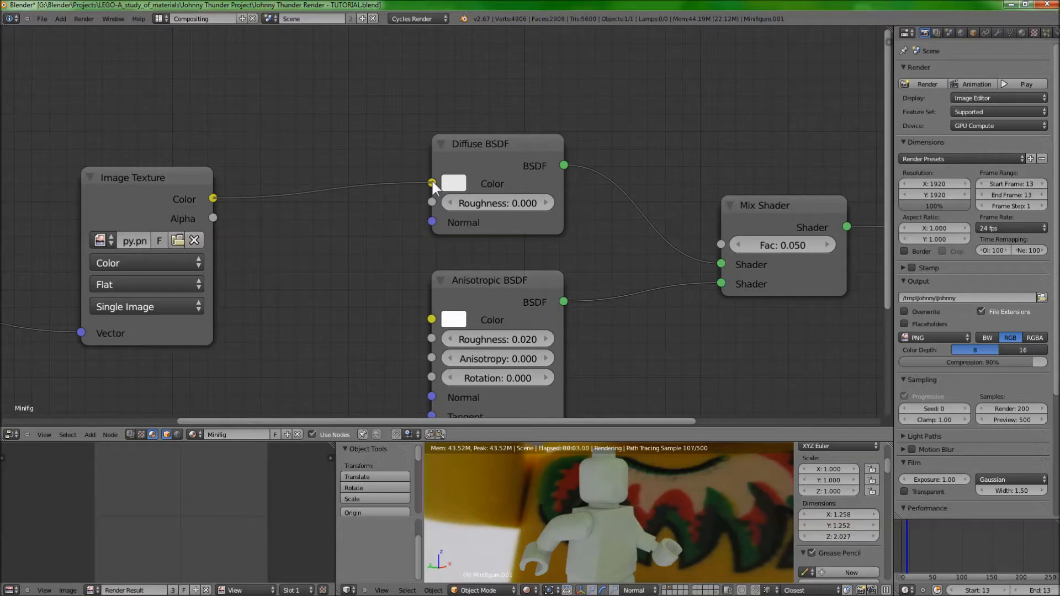
pyautogui.click(102, 239)
pyautogui.write('joh')
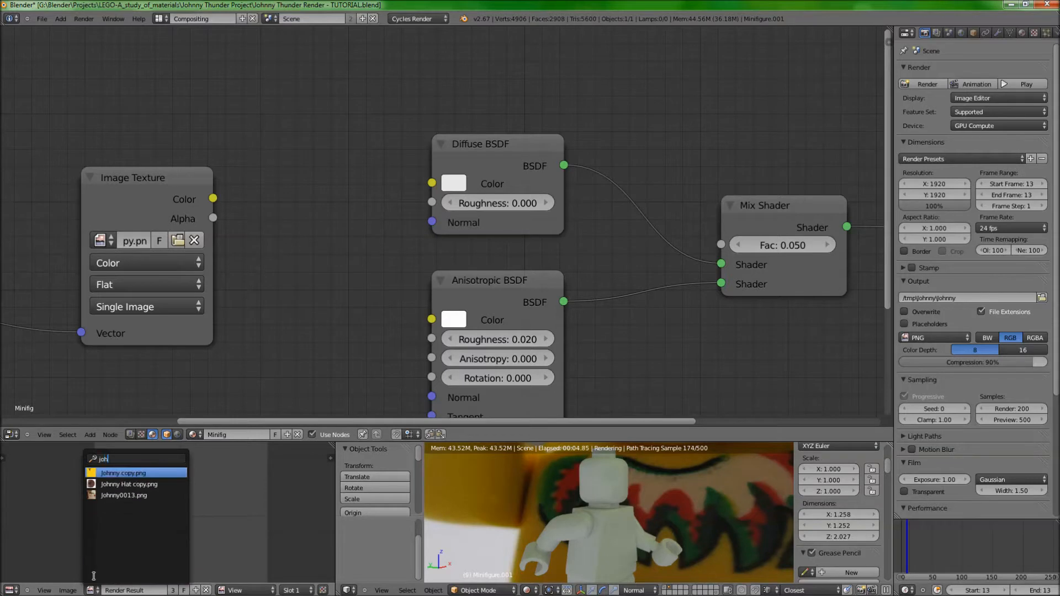
pyautogui.click(122, 472)
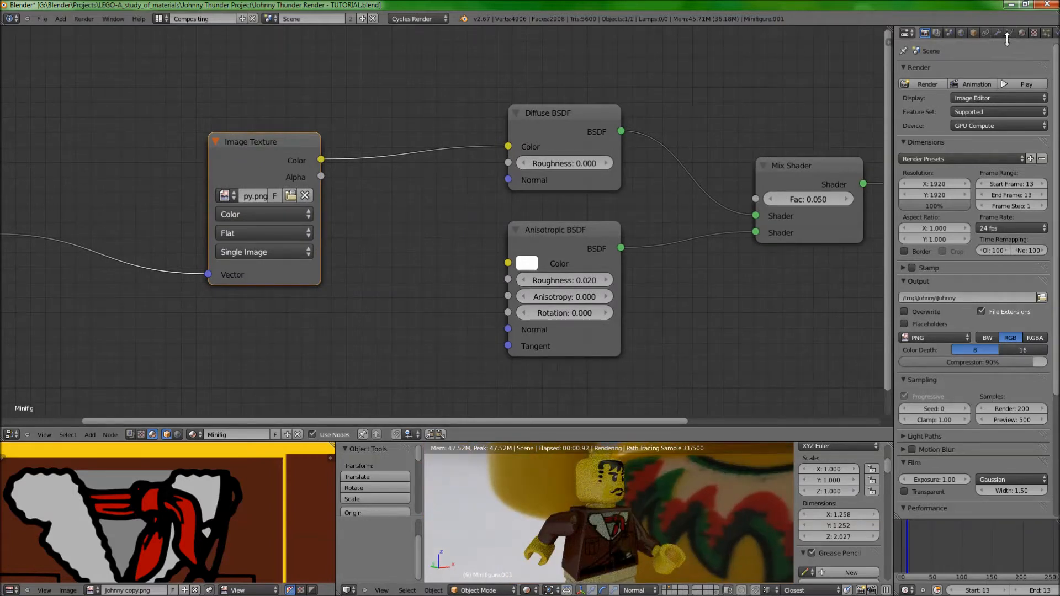
# Step: Enter Edit Mode on the minifigure and show its list of UV maps in Object Data
pyautogui.click(1011, 32)
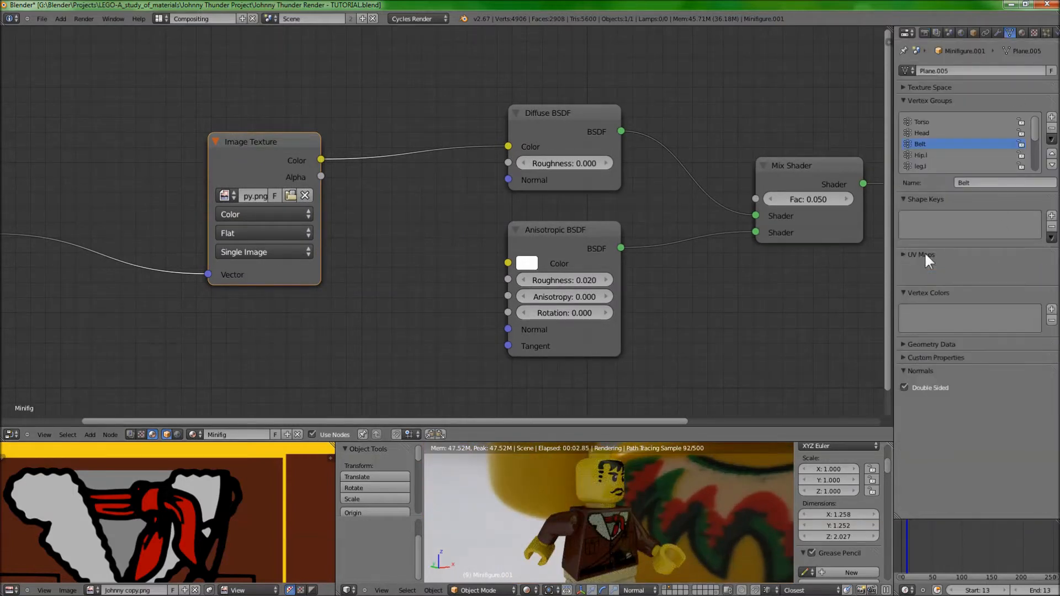
pyautogui.click(921, 254)
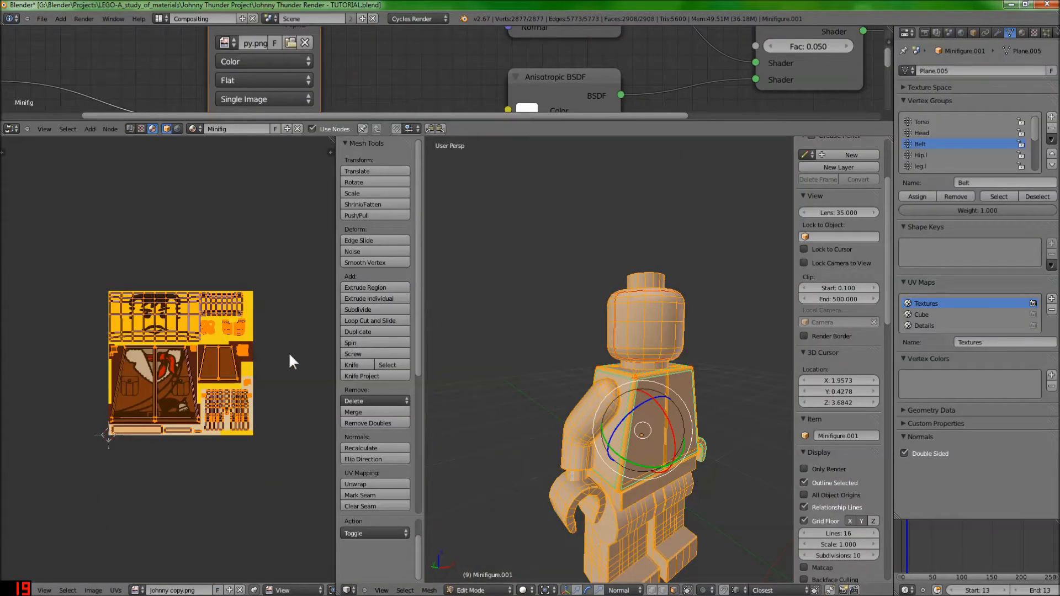
# Step: Compare the Cube and Details UV layouts via the unwrap menu, then make Textures active again
pyautogui.click(922, 315)
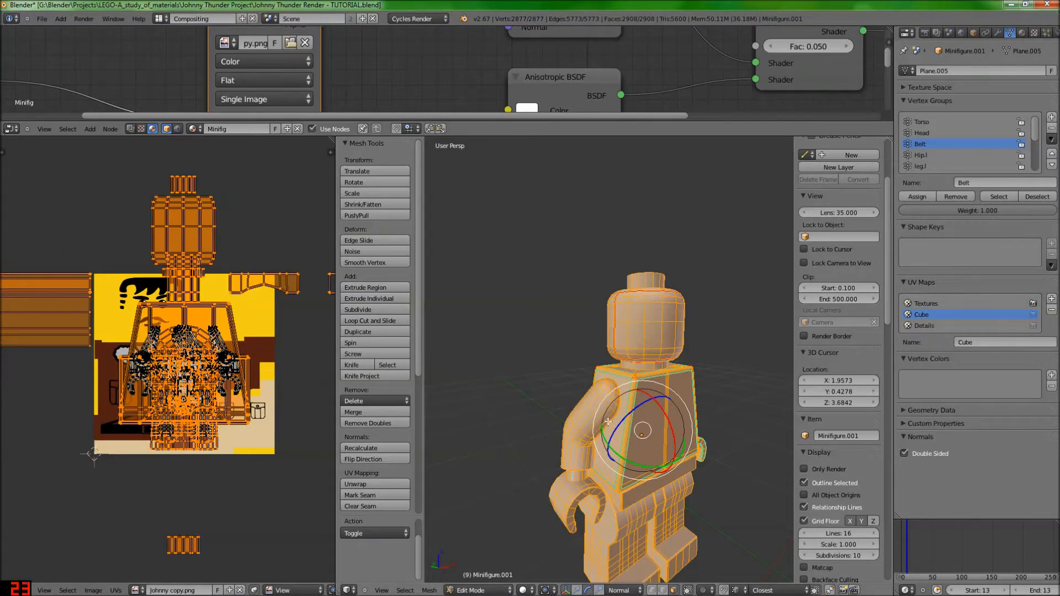
pyautogui.click(355, 484)
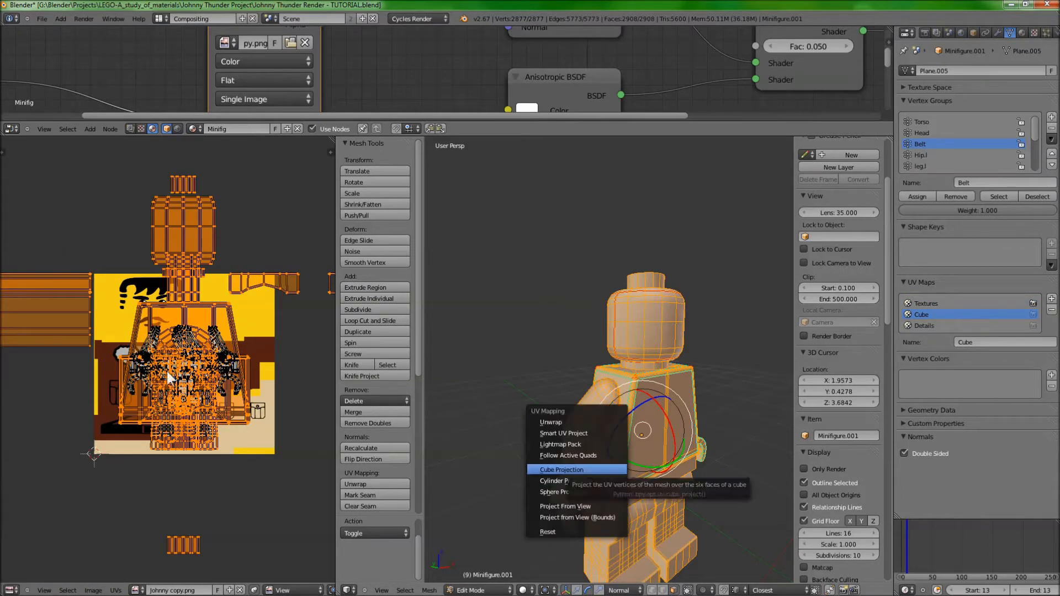
pyautogui.click(561, 469)
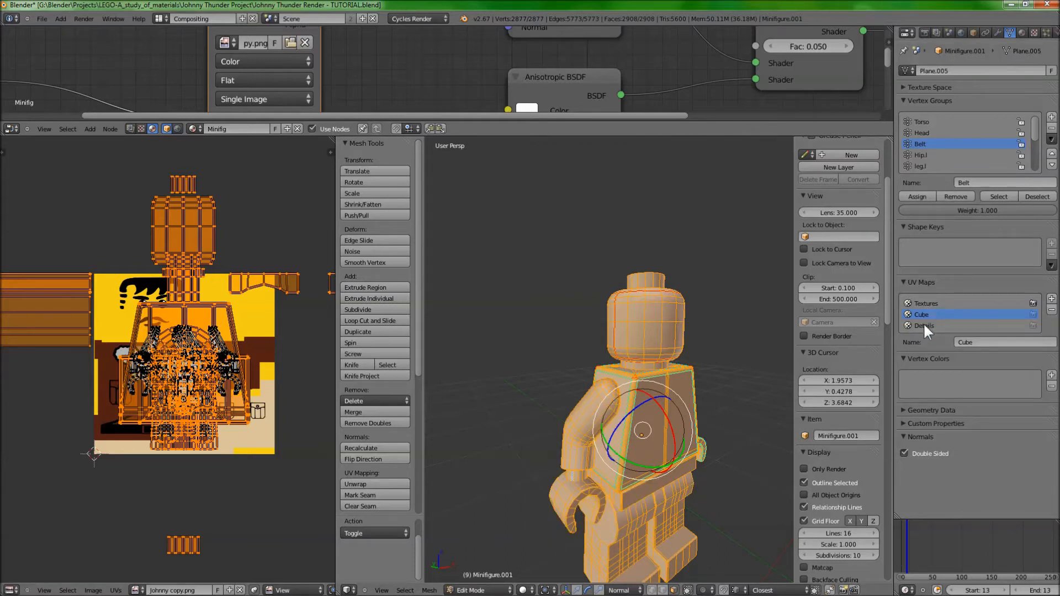
pyautogui.click(934, 325)
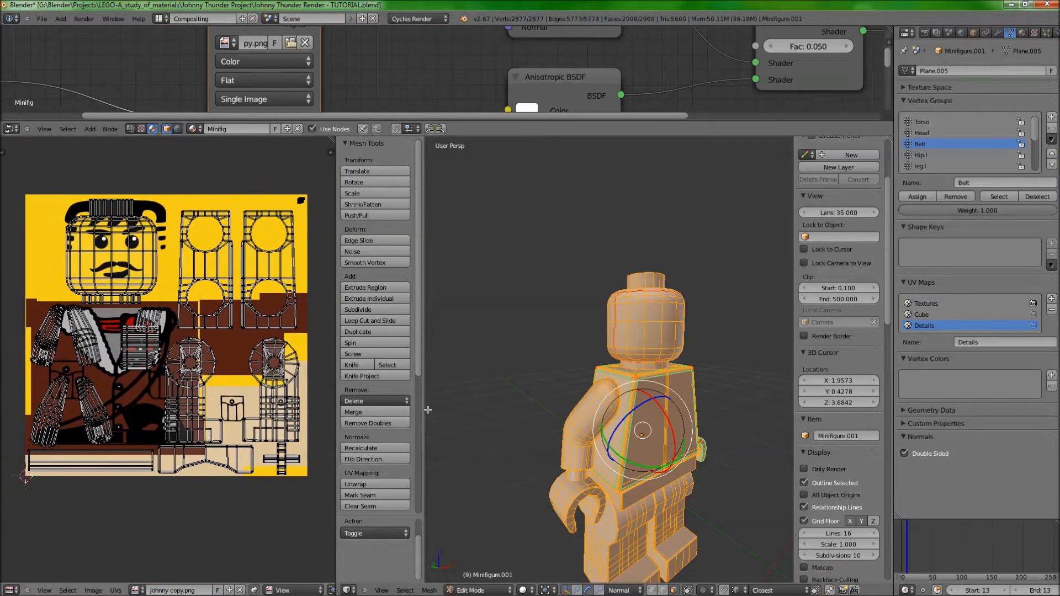
pyautogui.click(927, 302)
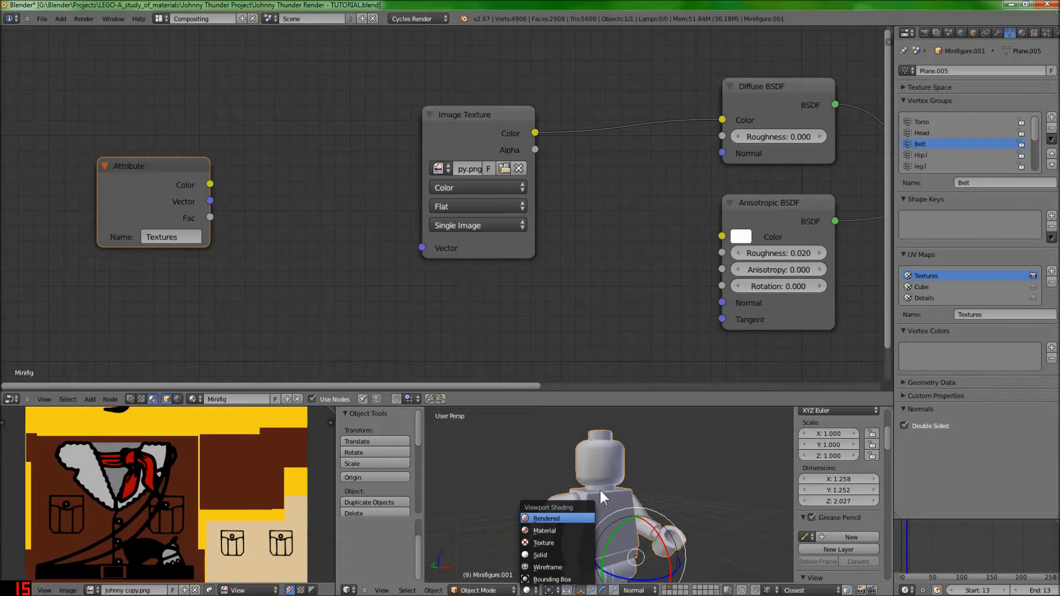
# Step: Show the rendered preview with the Cube UV map active and rearrange the LEGO Bump node area
pyautogui.click(547, 518)
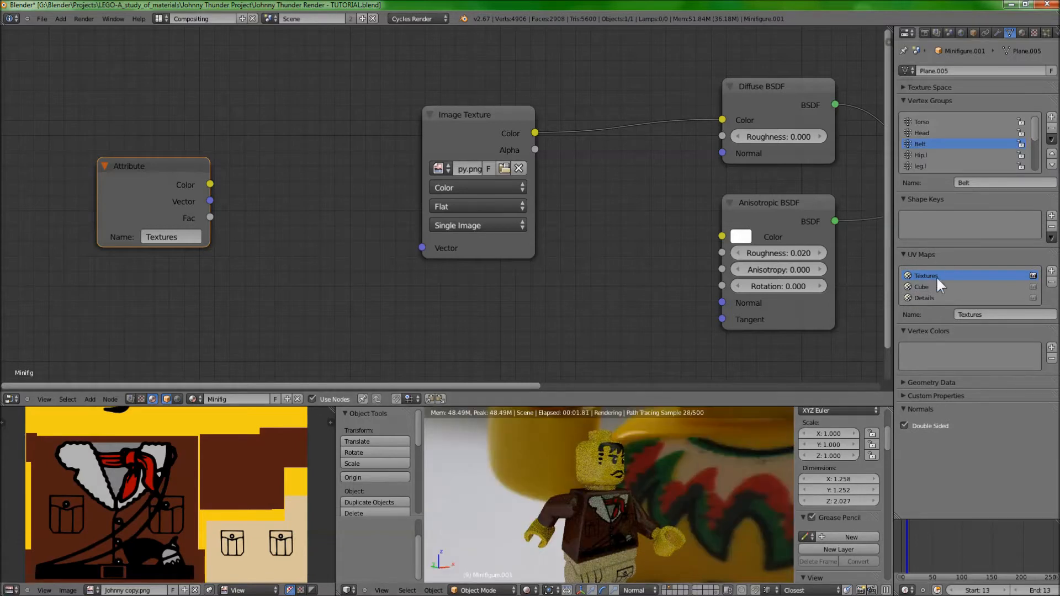
pyautogui.click(921, 286)
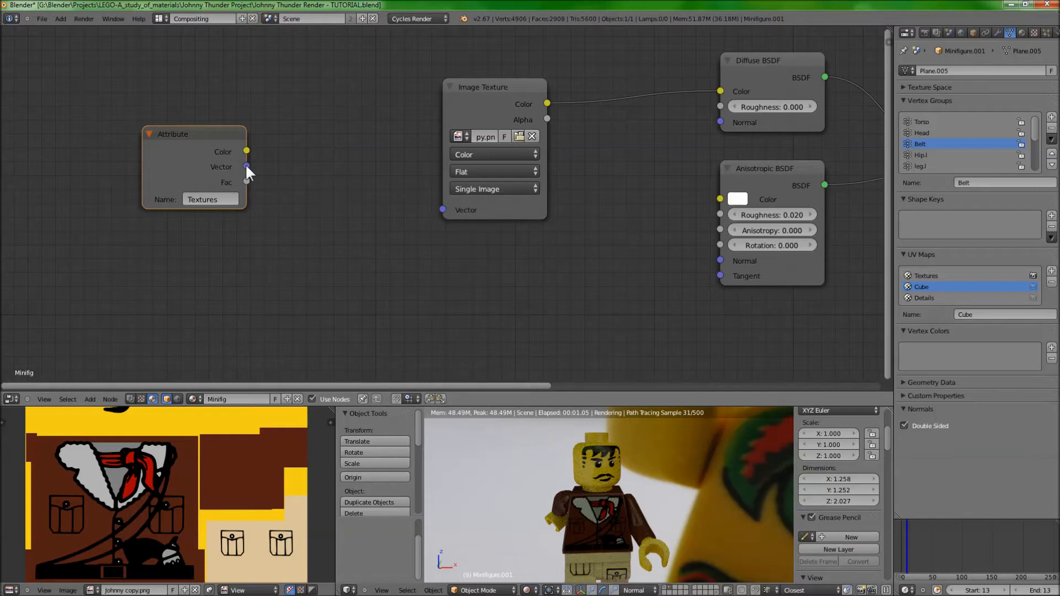
pyautogui.moveTo(246, 166); pyautogui.dragTo(443, 210)
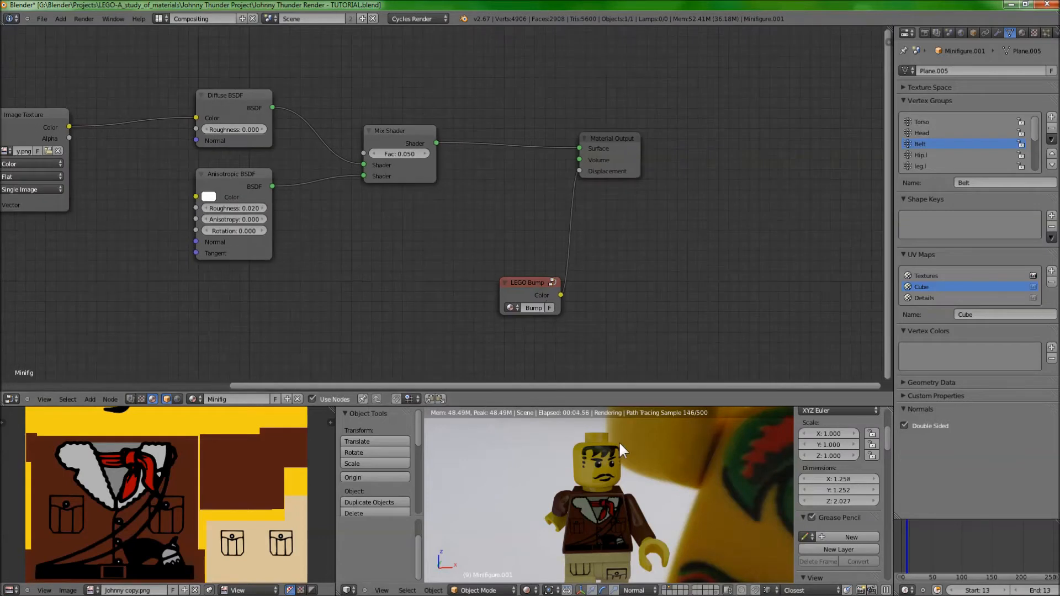
pyautogui.moveTo(600, 472)
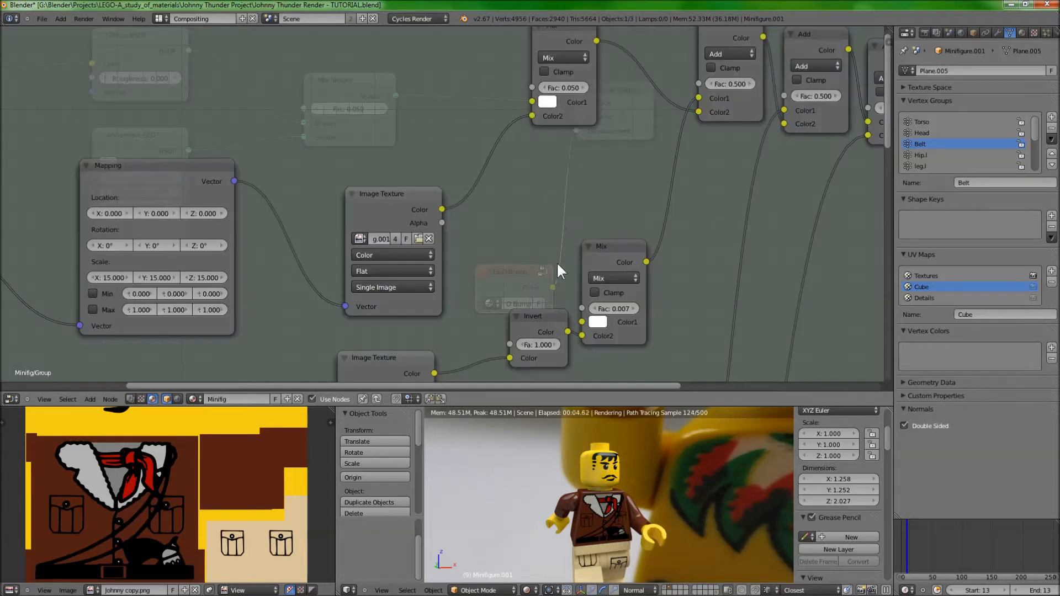
# Step: Scroll inside the LEGO Bump node group to see its mapping, image, mix and add nodes
pyautogui.scroll(-3)
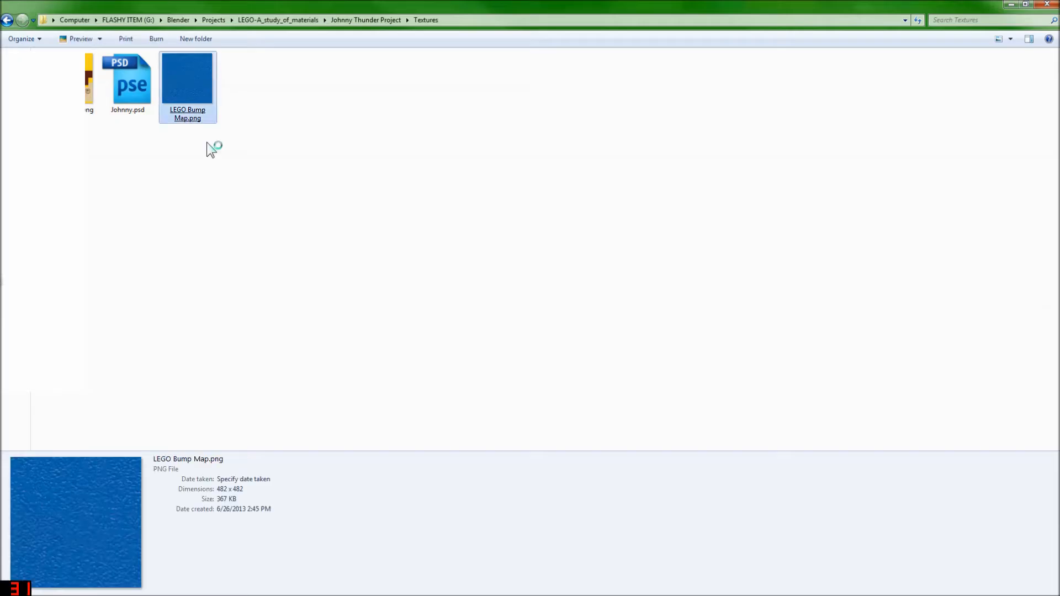
# Step: View LEGO Bump Map.png from the project's Textures folder
pyautogui.doubleClick(188, 77)
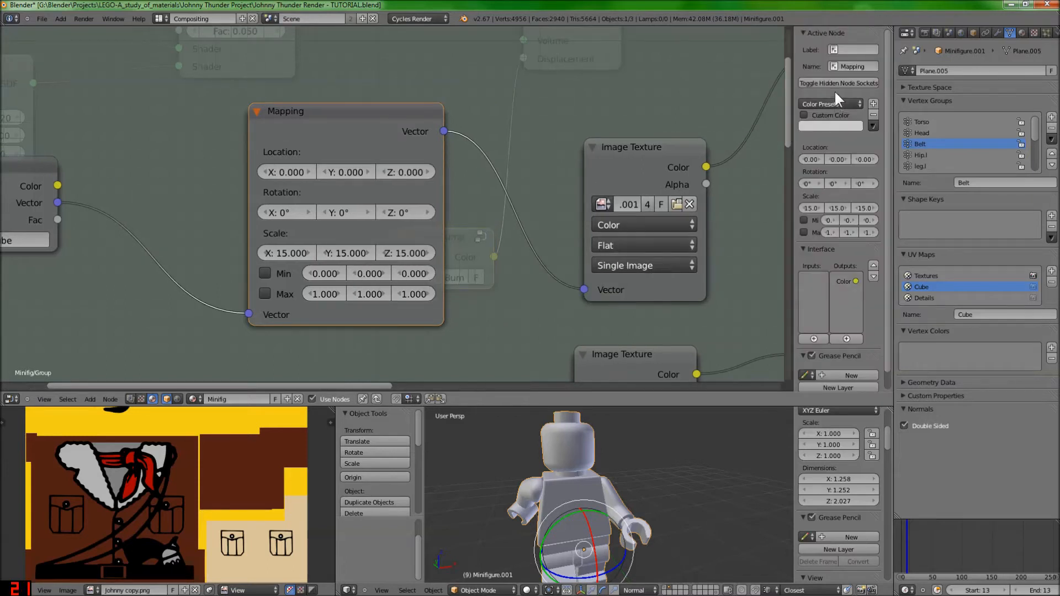
pyautogui.moveTo(839, 83)
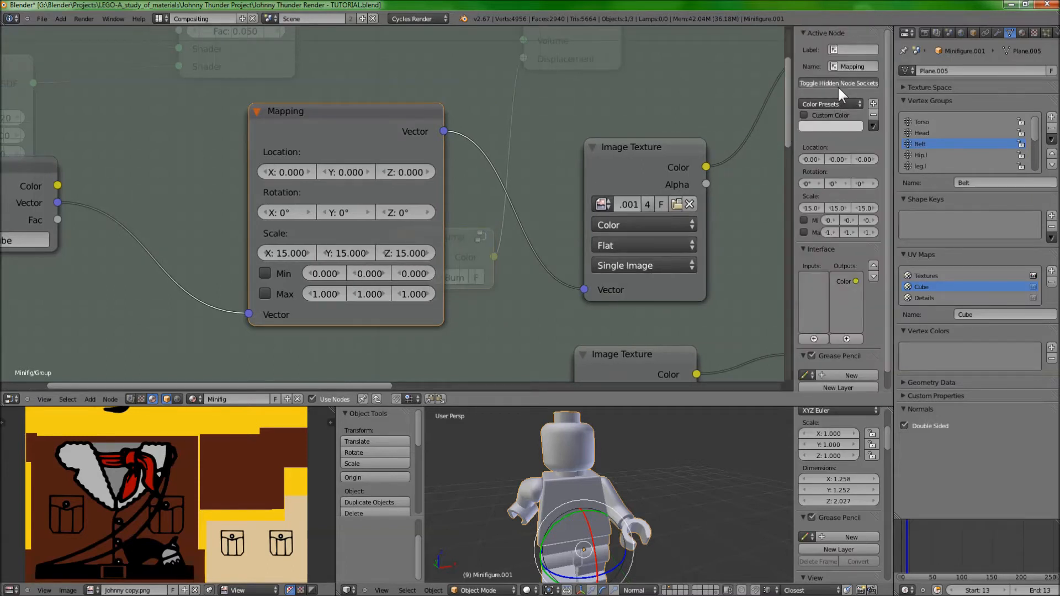
pyautogui.moveTo(834, 143)
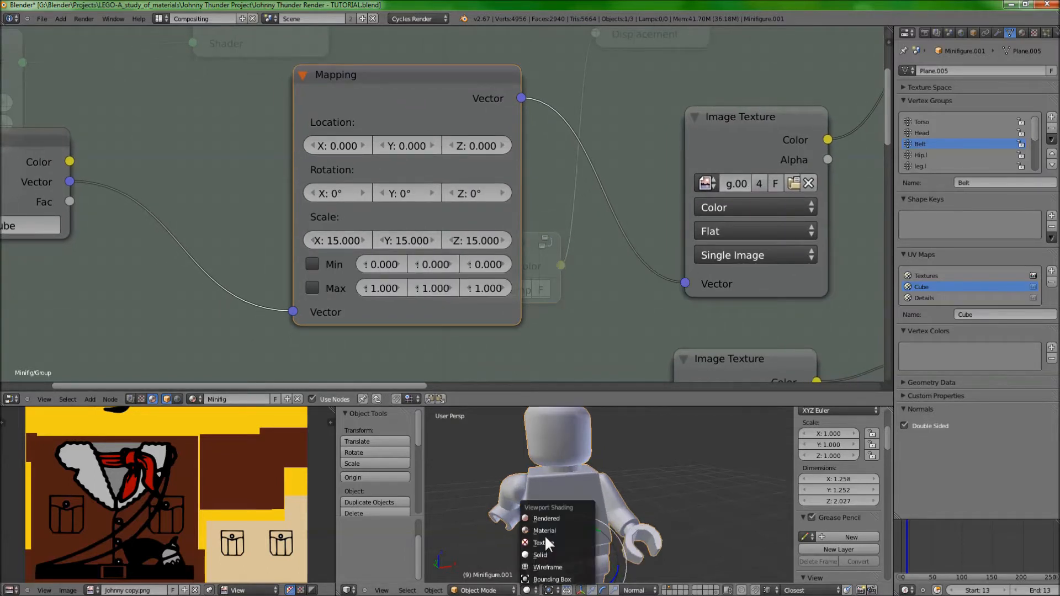
# Step: Switch the viewport to a live rendered close-up of the bump-textured jacket plastic
pyautogui.click(540, 544)
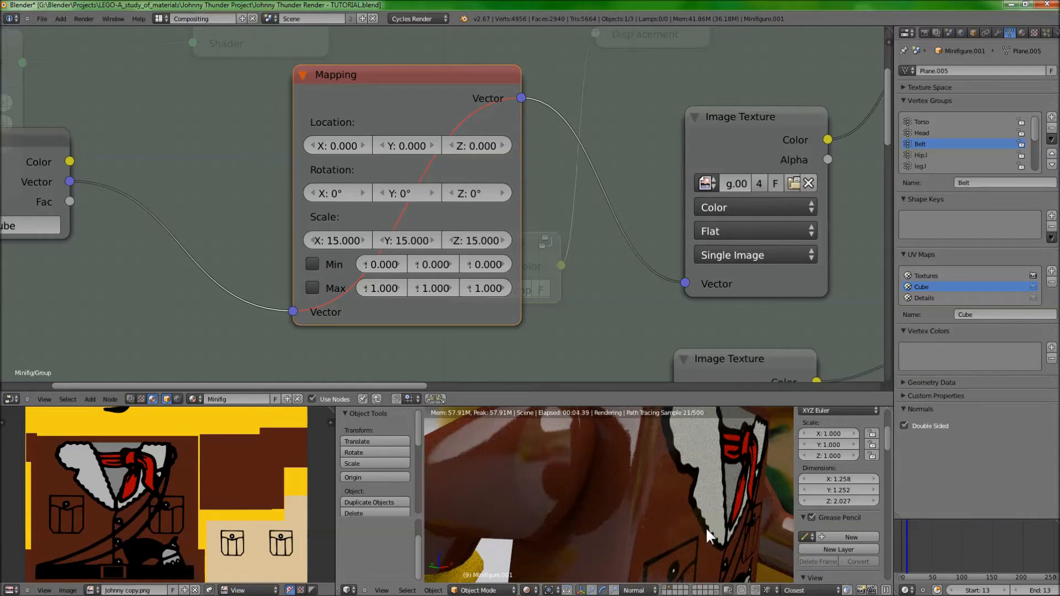
pyautogui.moveTo(644, 528)
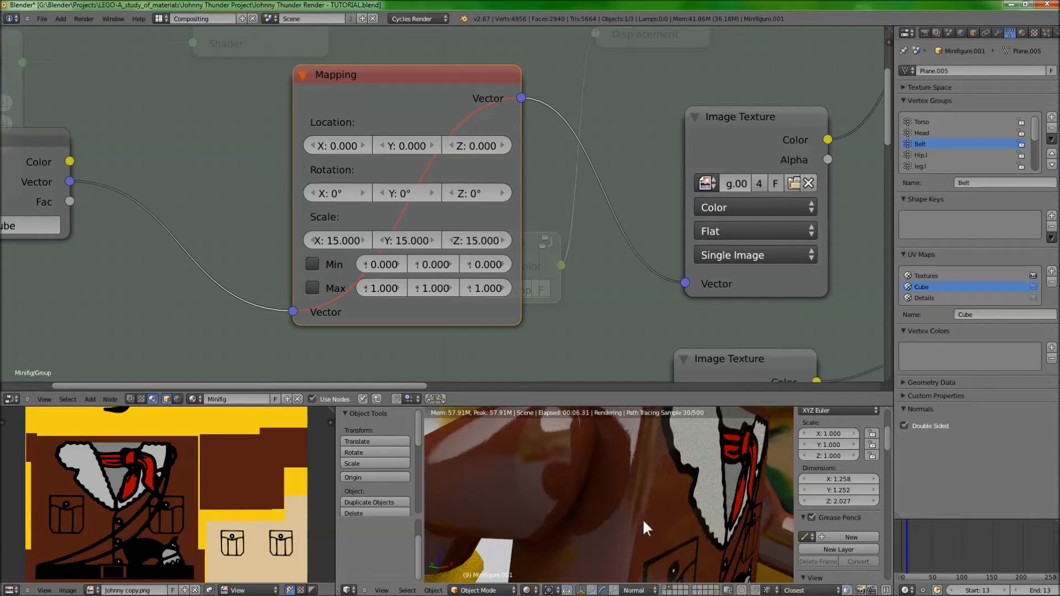
pyautogui.moveTo(689, 548)
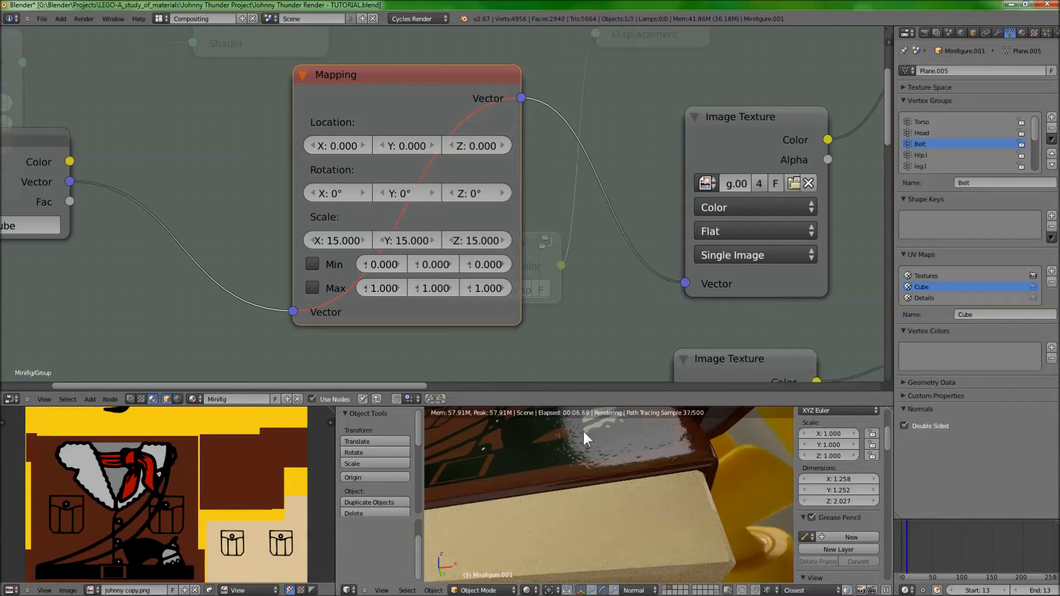
pyautogui.moveTo(641, 462)
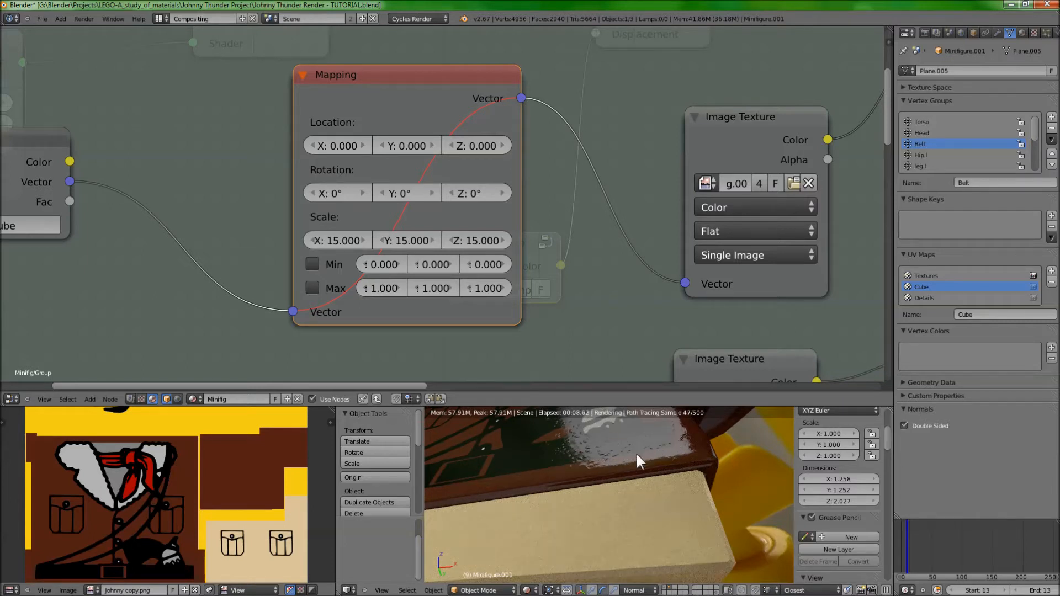
pyautogui.moveTo(636, 478)
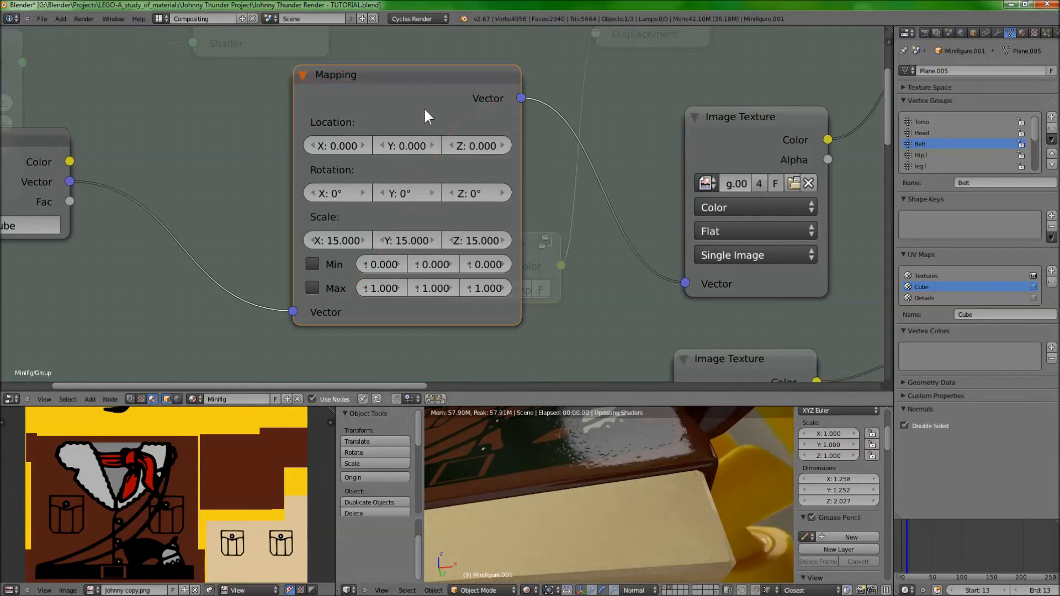
pyautogui.moveTo(460, 262)
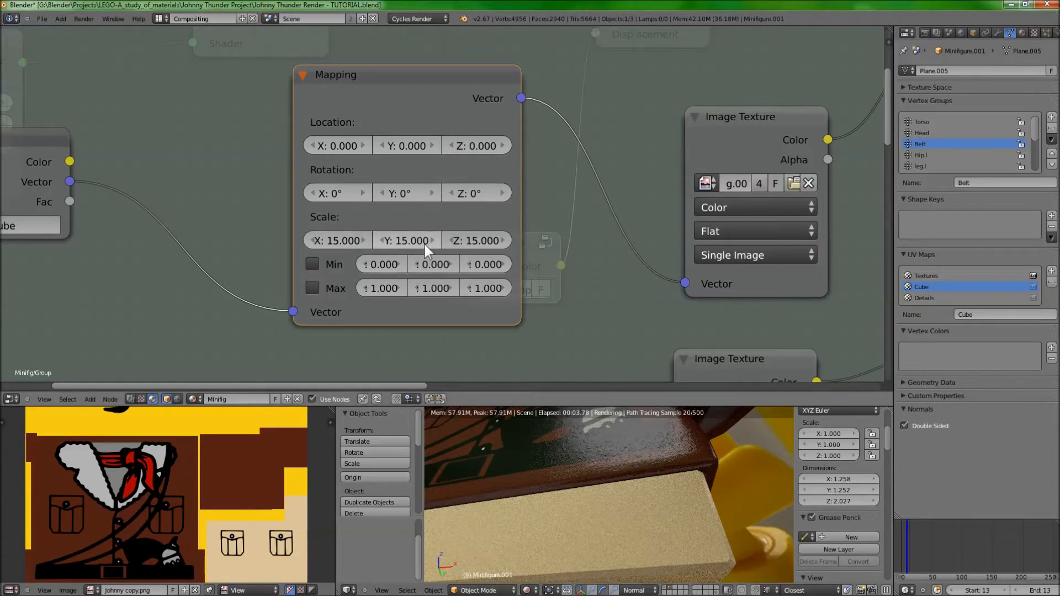
pyautogui.moveTo(598, 297)
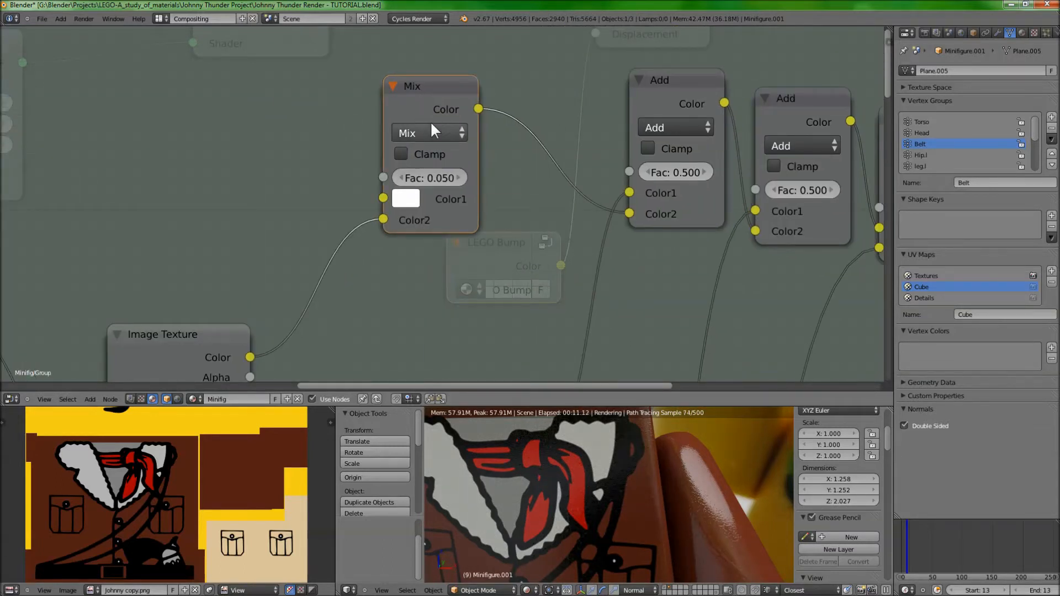
pyautogui.click(431, 86)
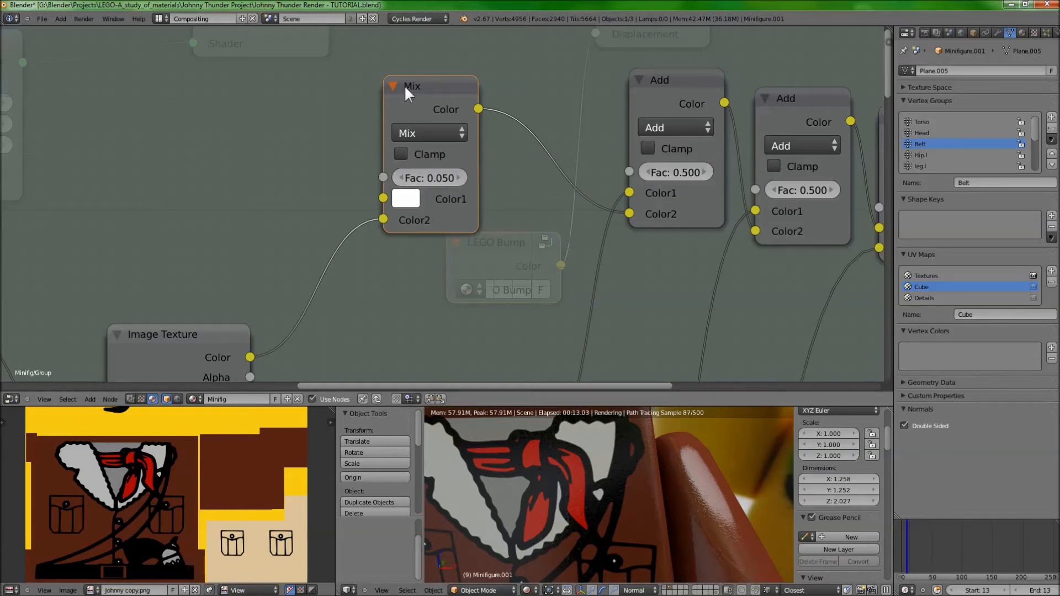
pyautogui.click(430, 86)
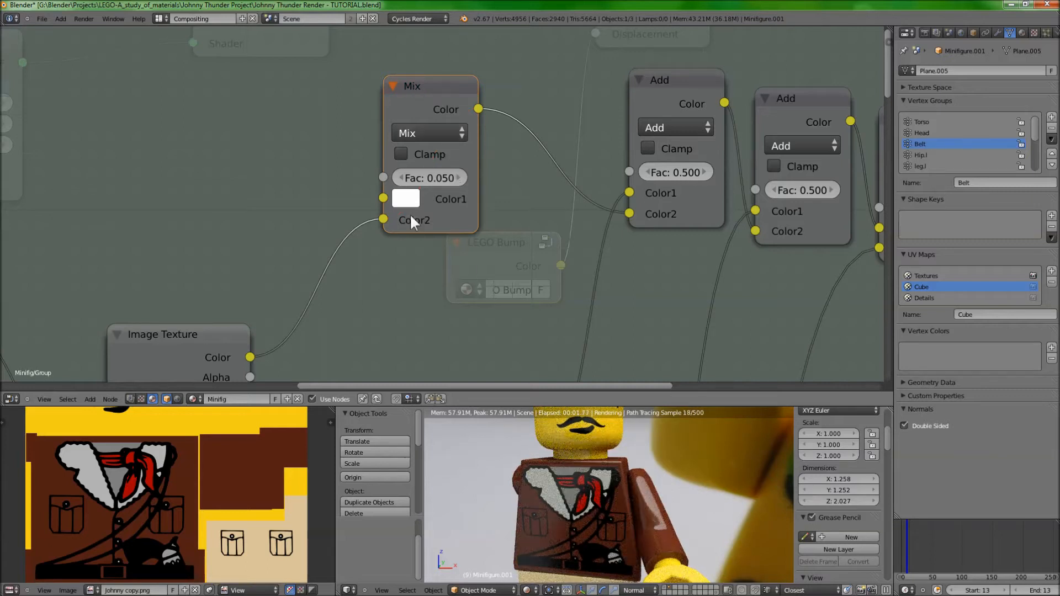
pyautogui.click(406, 199)
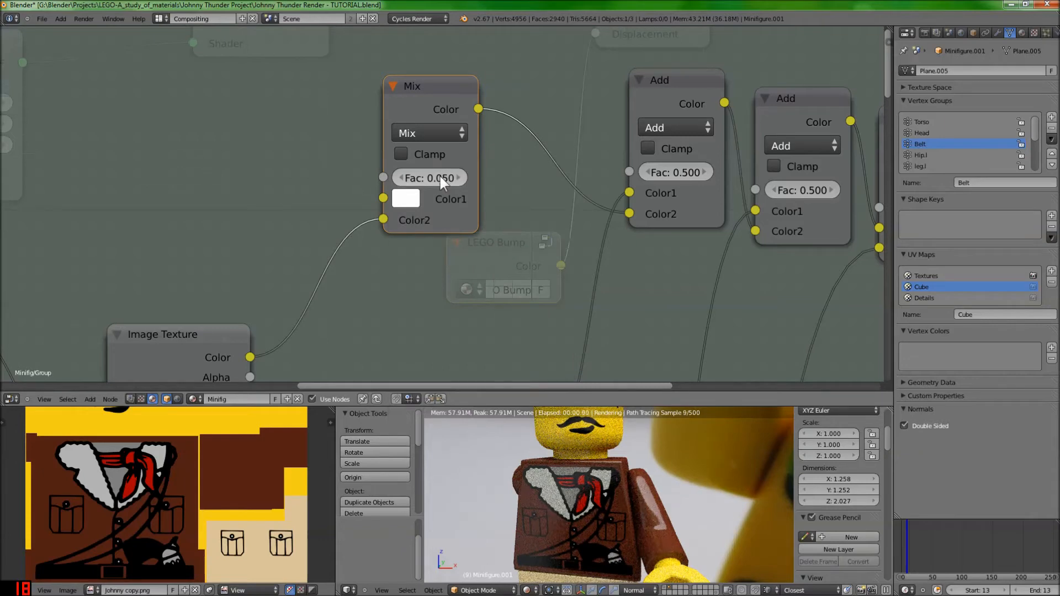
pyautogui.moveTo(430, 177)
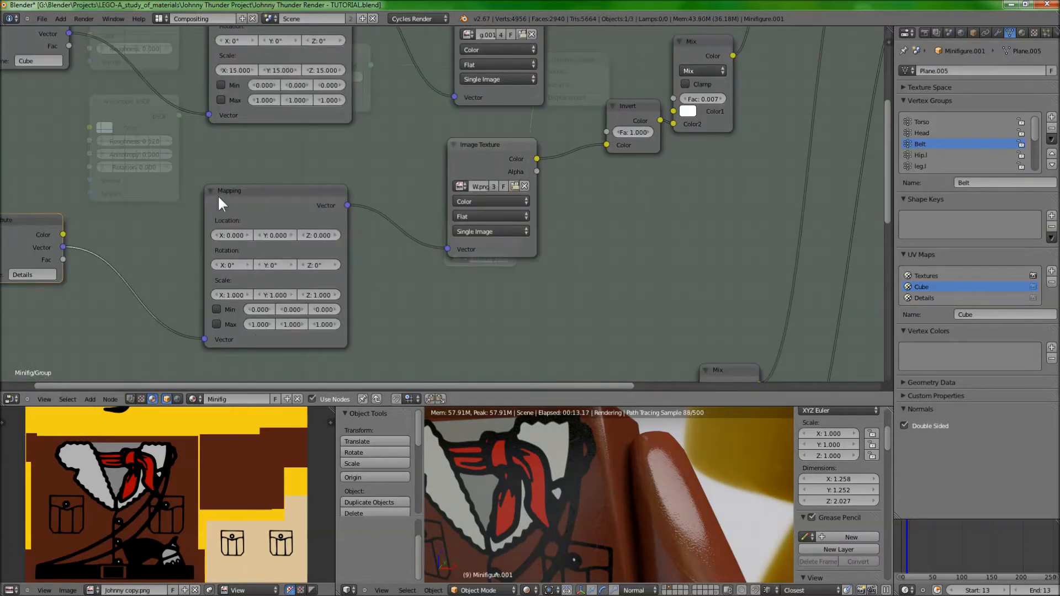
pyautogui.moveTo(289, 209)
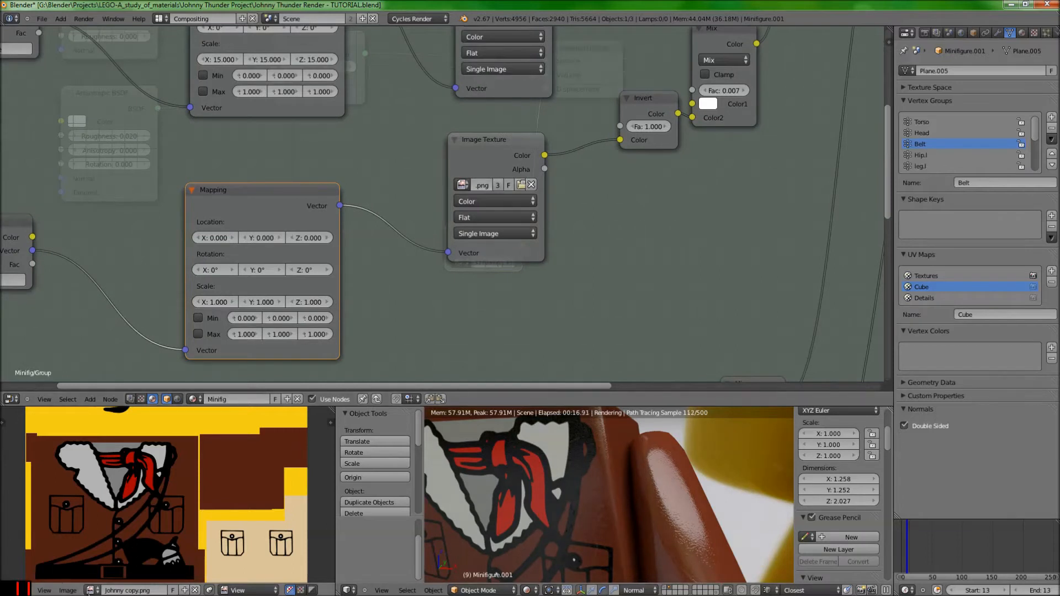
# Step: Show Details-map NEW.png in the Image Editor and switch its mode to paint
pyautogui.click(88, 589)
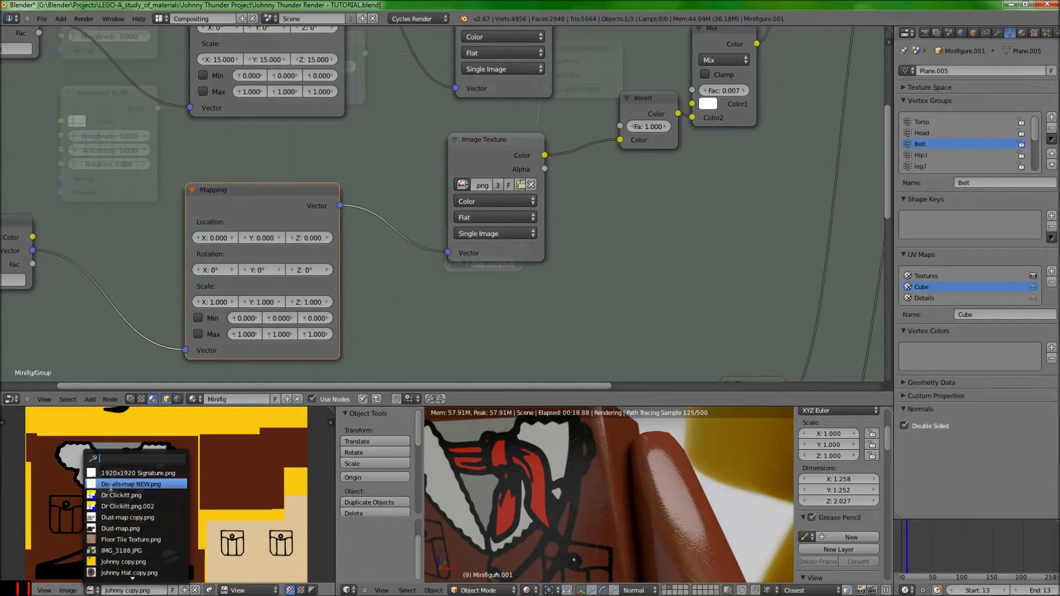
pyautogui.click(130, 483)
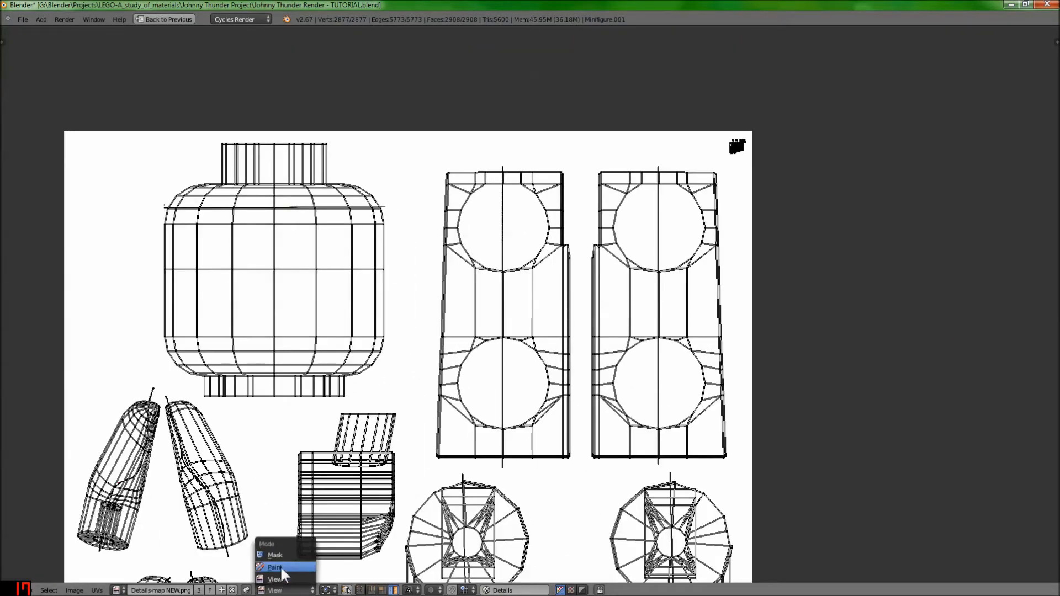
pyautogui.click(275, 568)
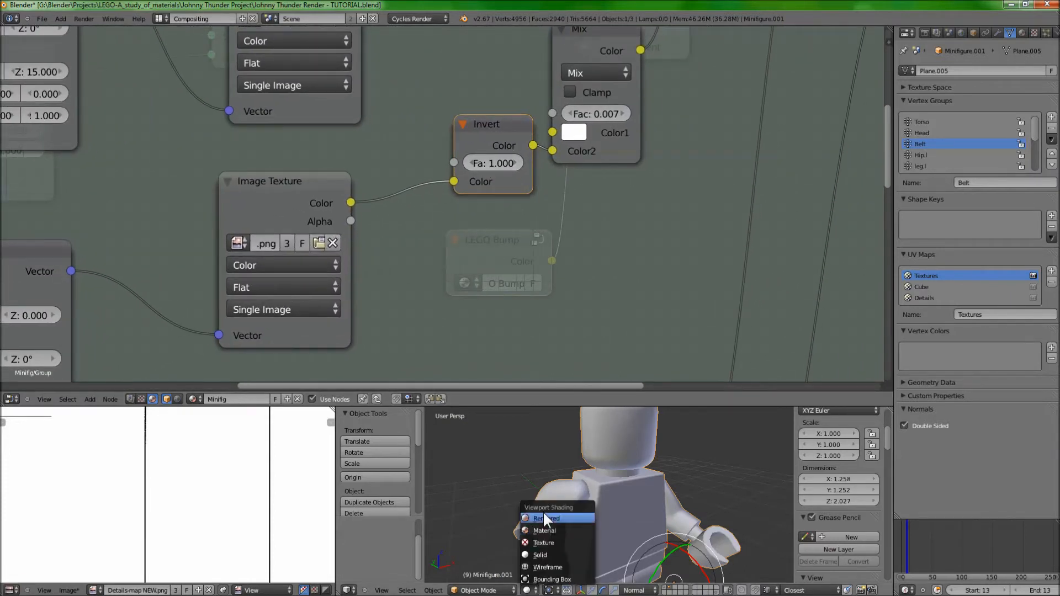
# Step: Set the 3D View shading to Rendered for a live Cycles preview of the torso
pyautogui.click(547, 519)
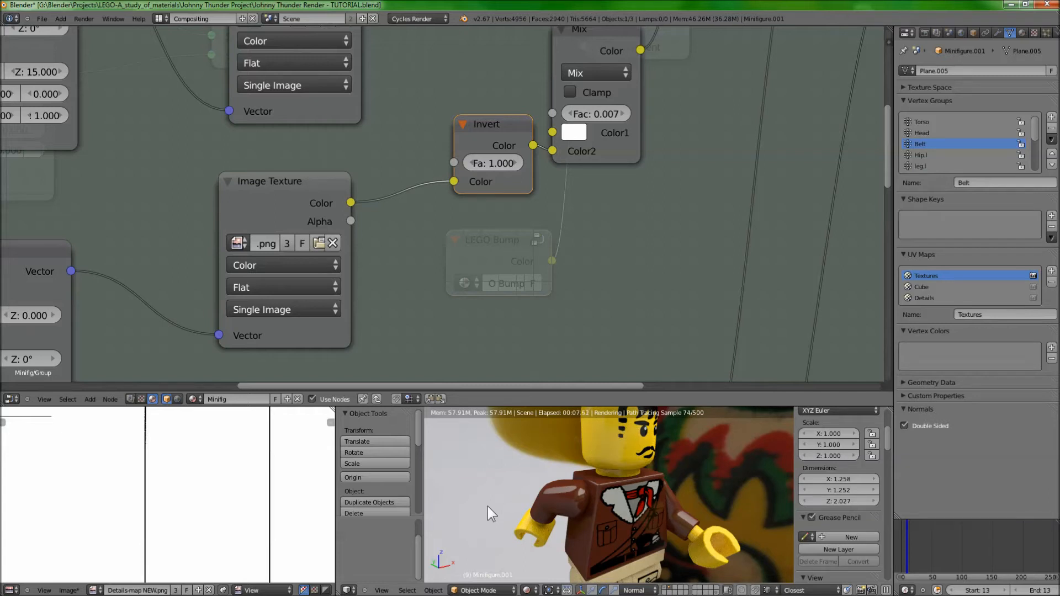
pyautogui.moveTo(618, 496)
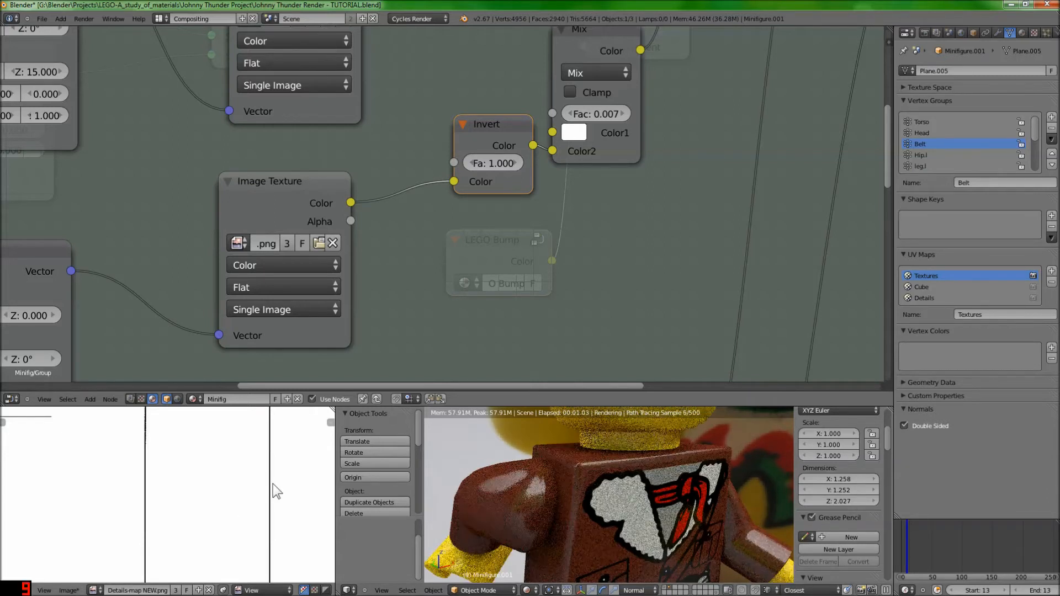
pyautogui.moveTo(246, 511)
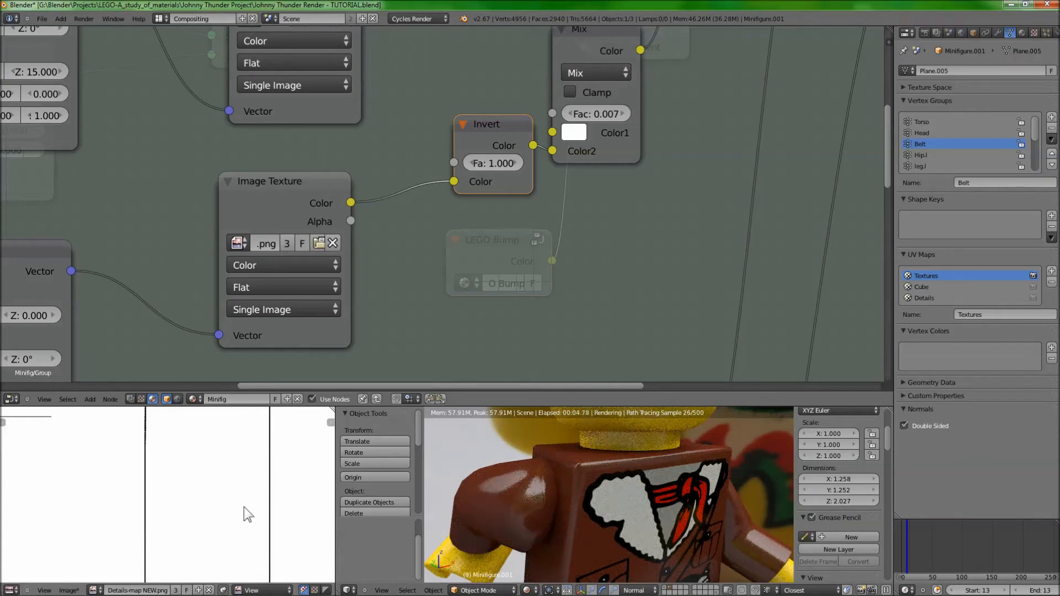
pyautogui.moveTo(528, 213)
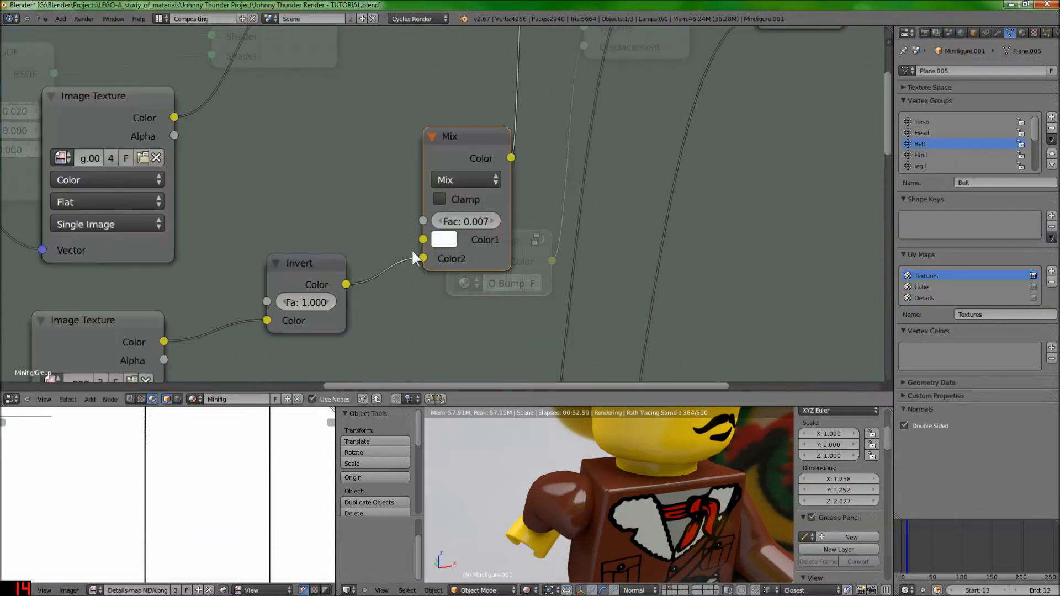
pyautogui.moveTo(466, 221)
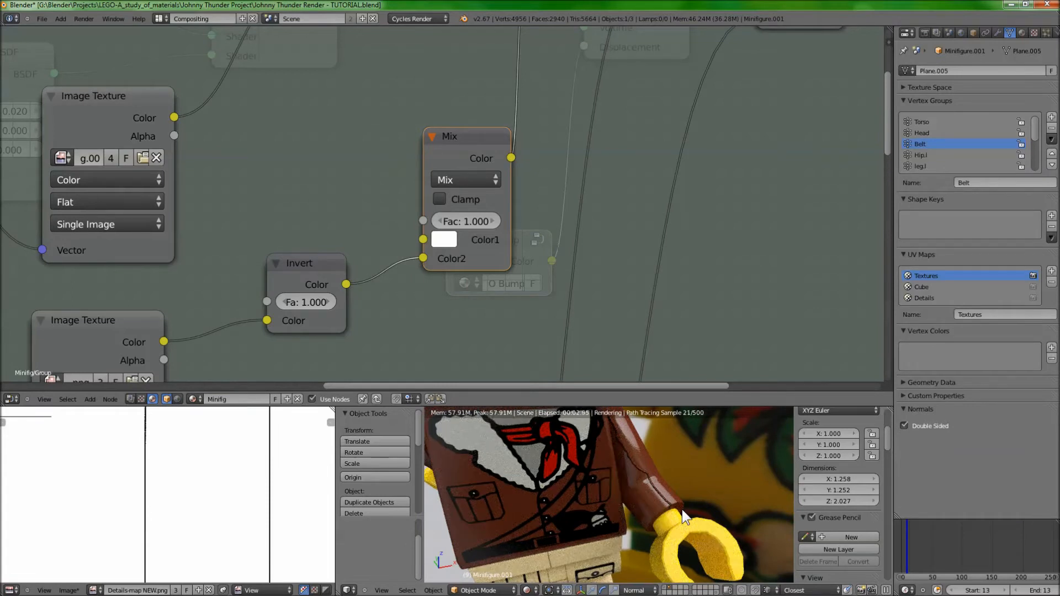
pyautogui.moveTo(666, 506)
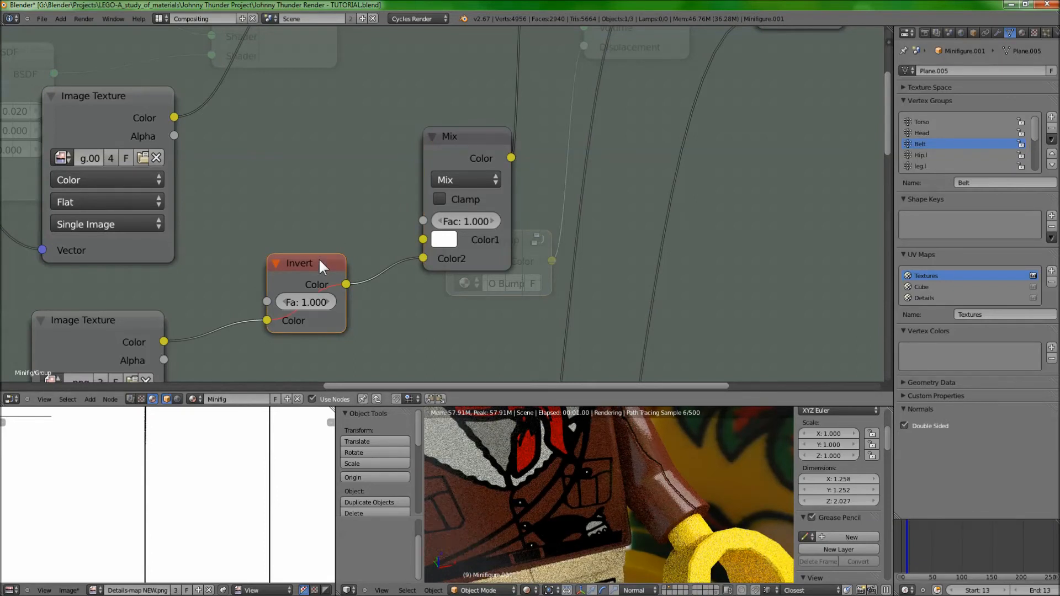
pyautogui.moveTo(640, 455)
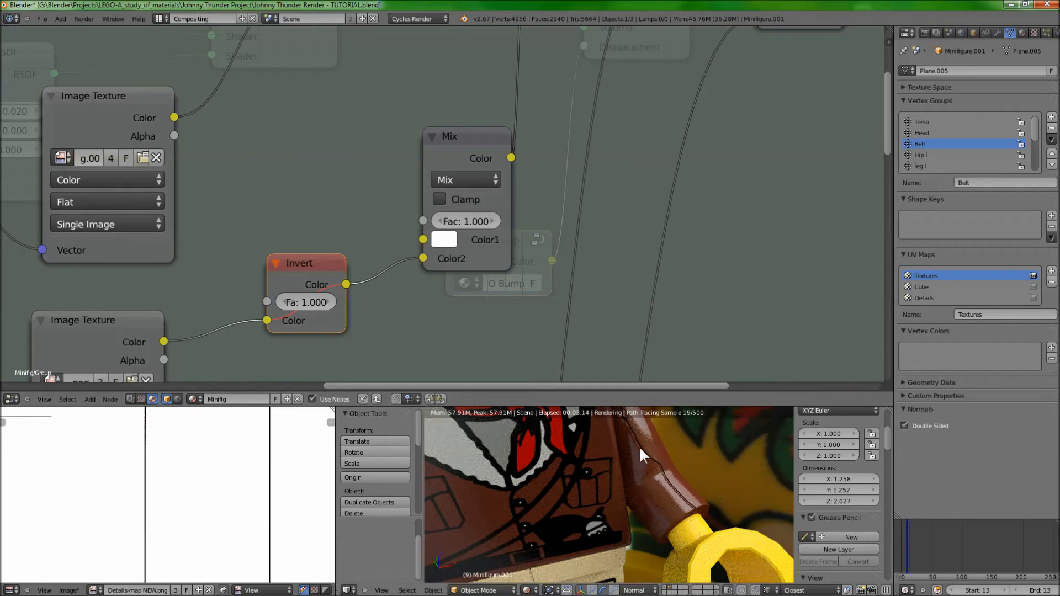
pyautogui.moveTo(644, 491)
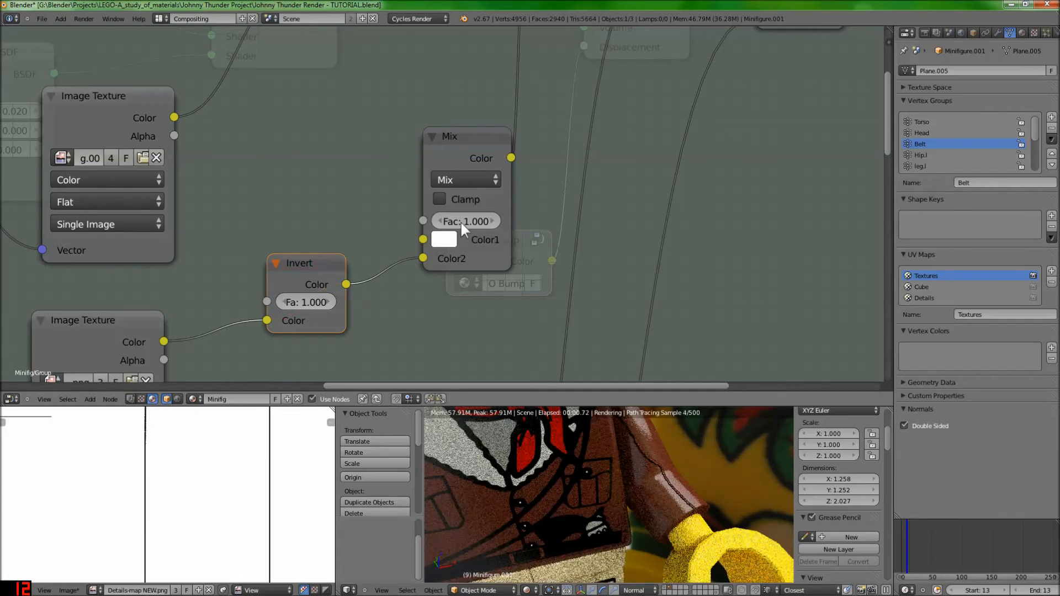
# Step: Push the detail-map Mix node's Fac to 1.000 to check the jacket stitching
pyautogui.click(465, 221)
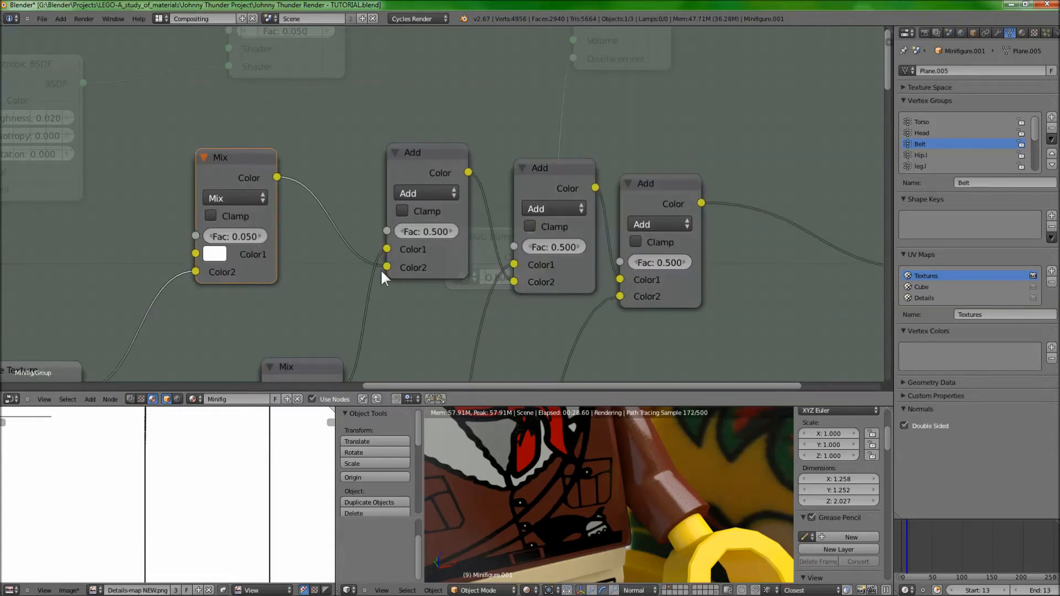
pyautogui.moveTo(386, 305)
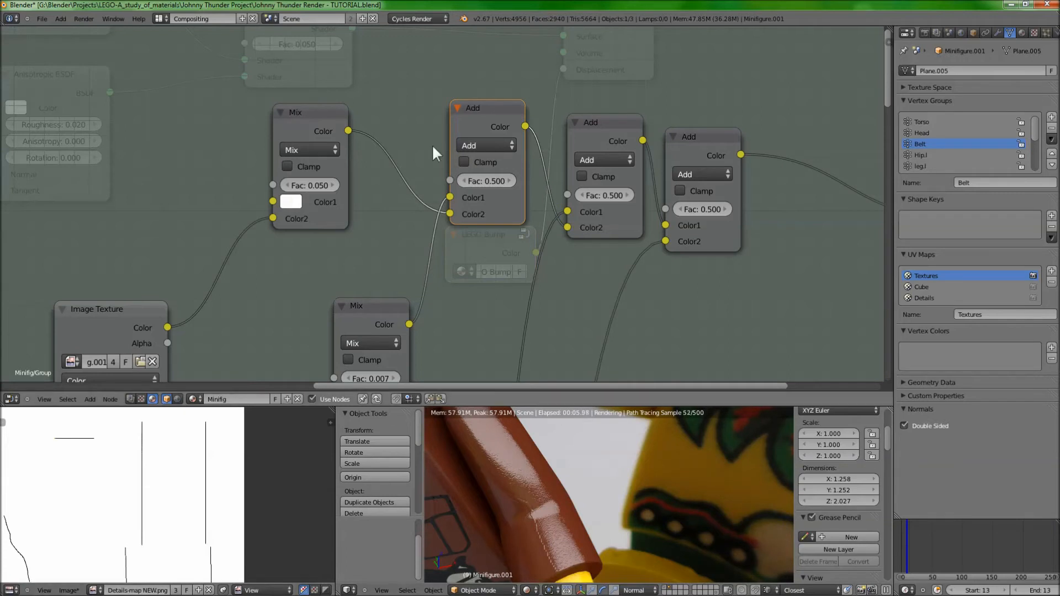
pyautogui.moveTo(452, 201)
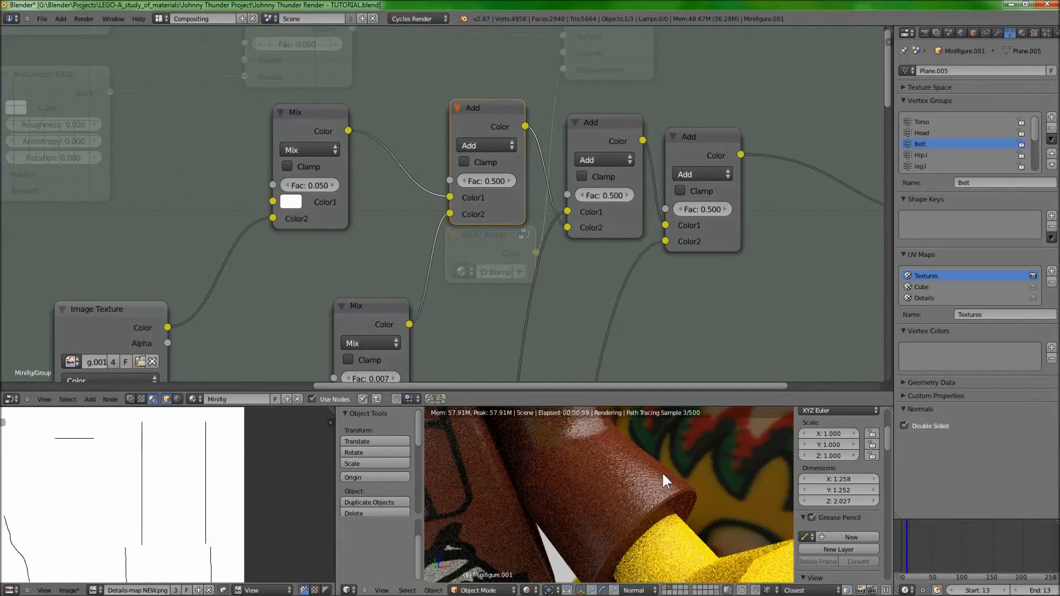
pyautogui.moveTo(511, 173)
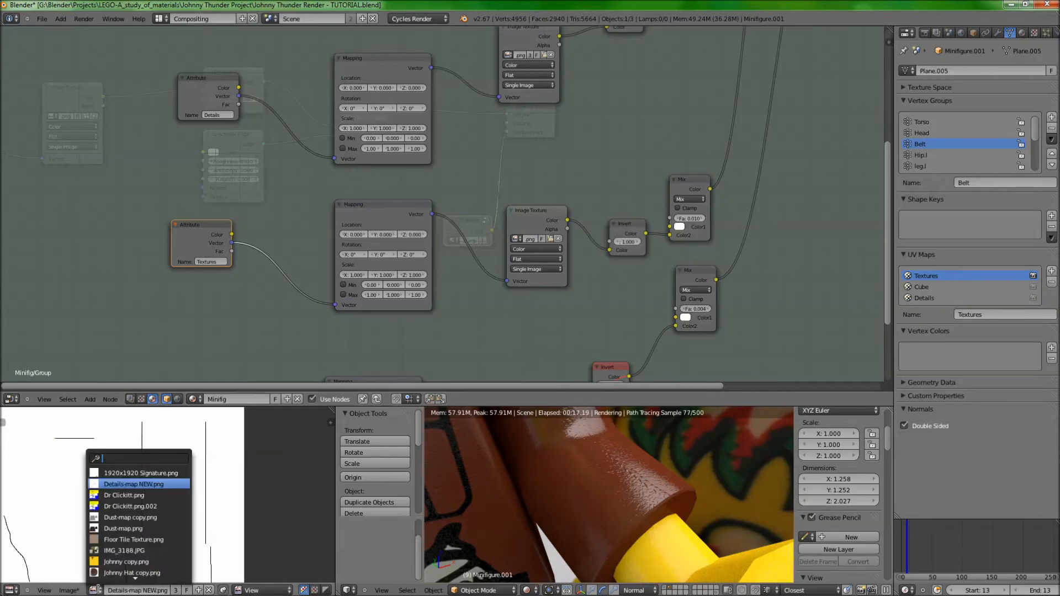
# Step: Load Dust-map copy.png in the image view, then go back to the previous node layout
pyautogui.write('dus')
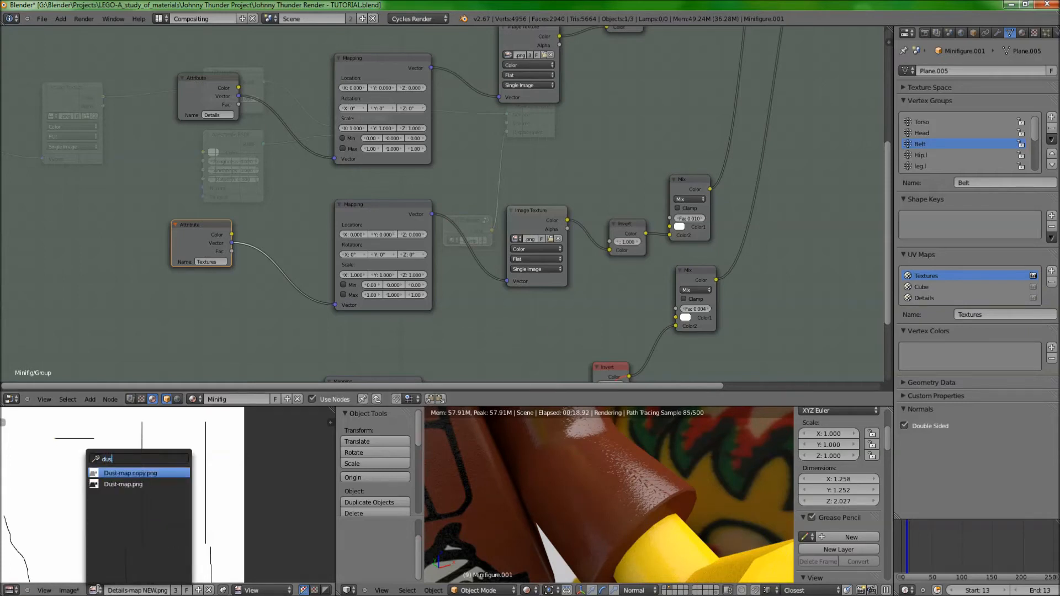
pyautogui.click(130, 473)
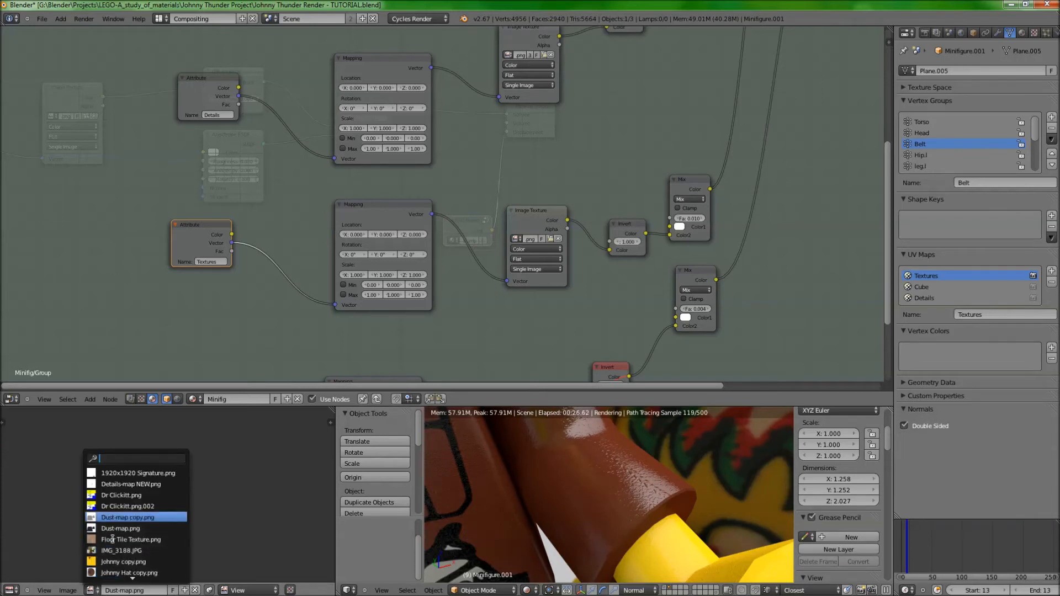
pyautogui.click(127, 517)
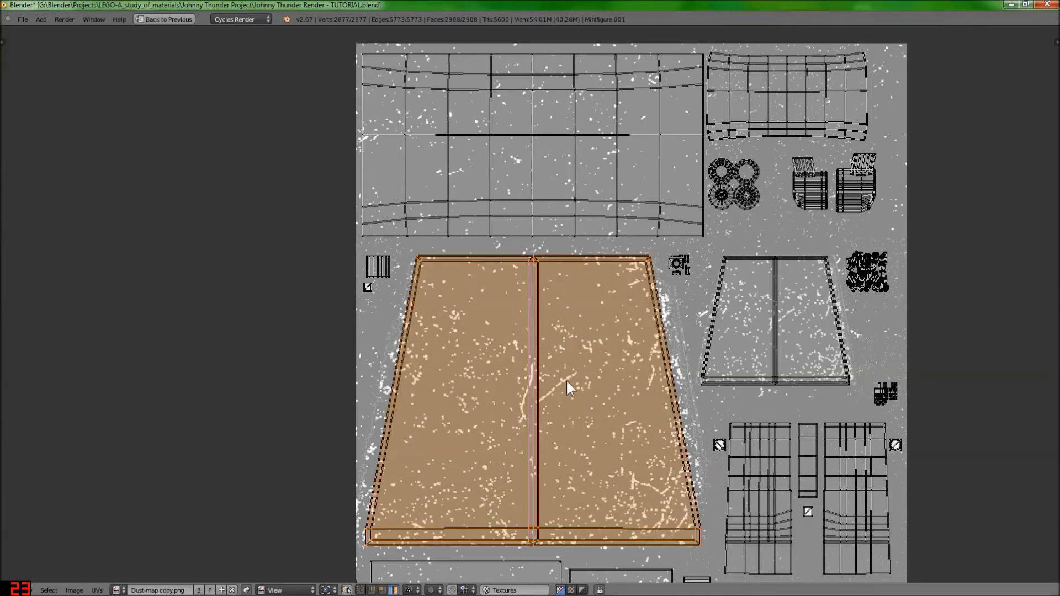
pyautogui.moveTo(554, 417)
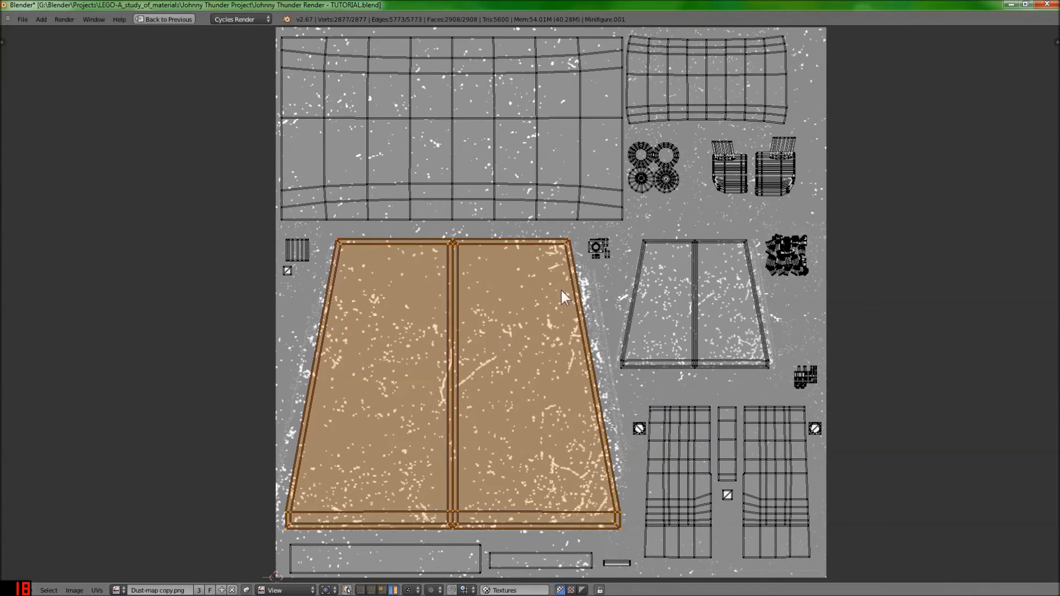
pyautogui.moveTo(539, 204)
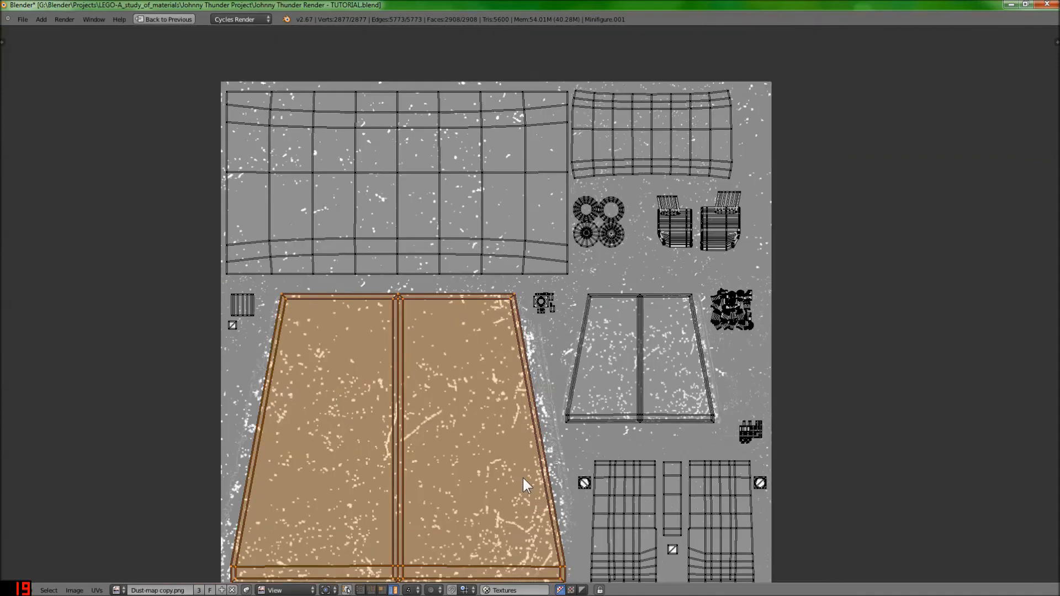
pyautogui.click(191, 19)
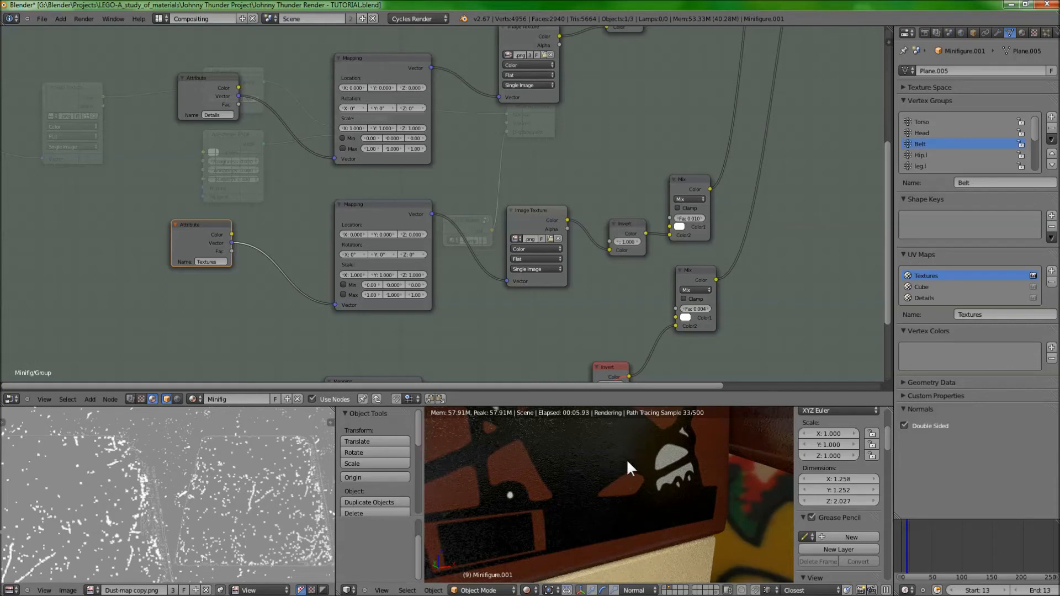
pyautogui.moveTo(463, 547)
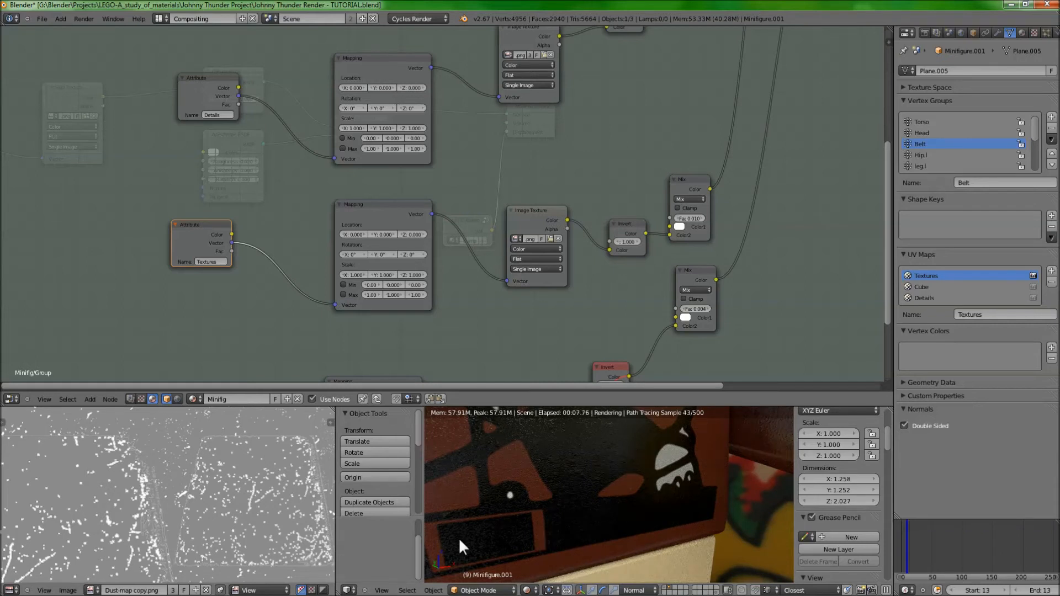
pyautogui.moveTo(586, 478)
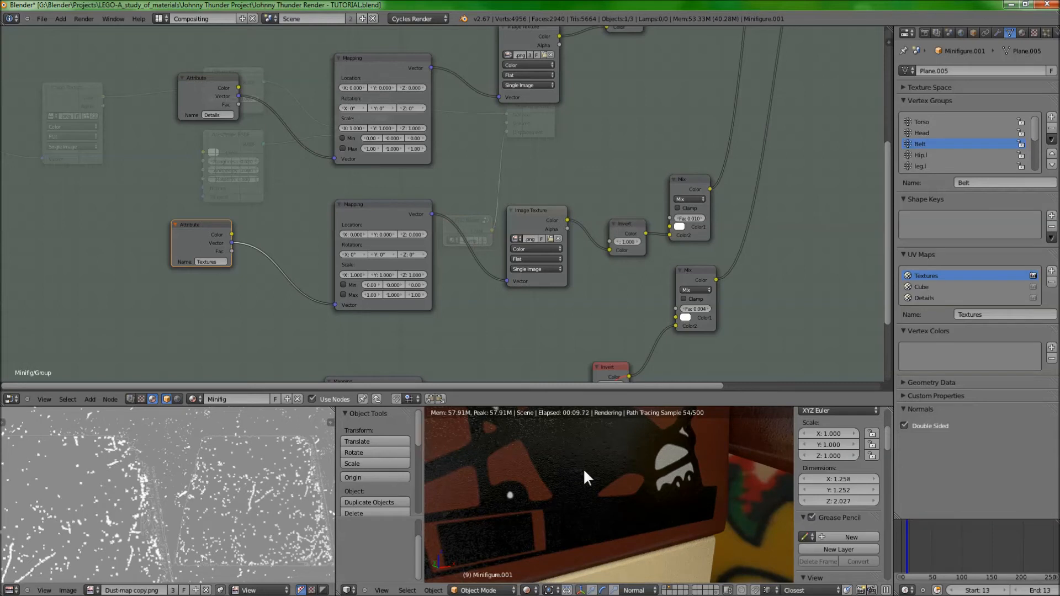
pyautogui.moveTo(590, 500)
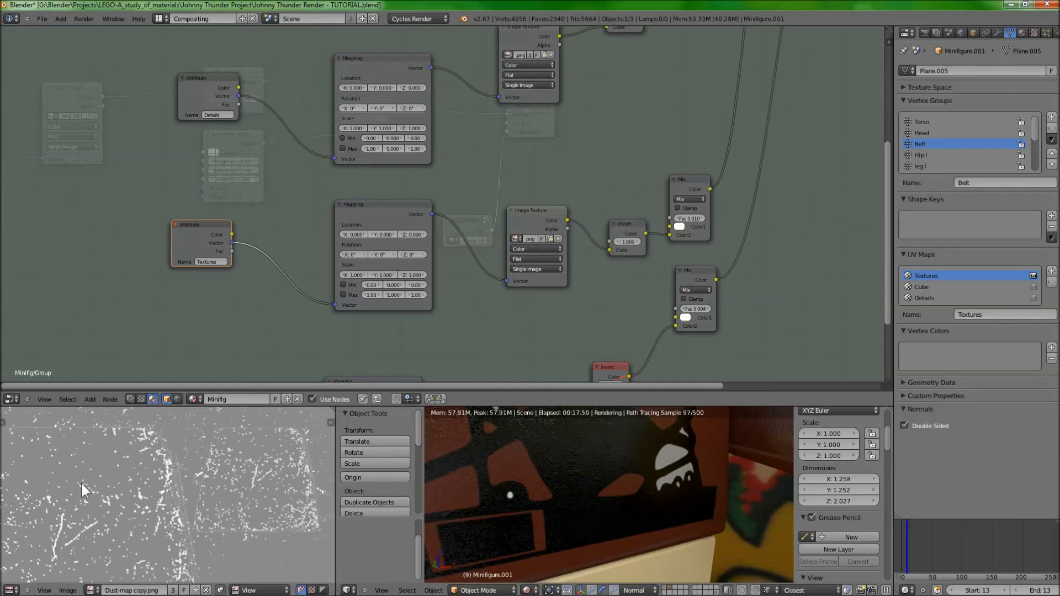
pyautogui.moveTo(302, 284)
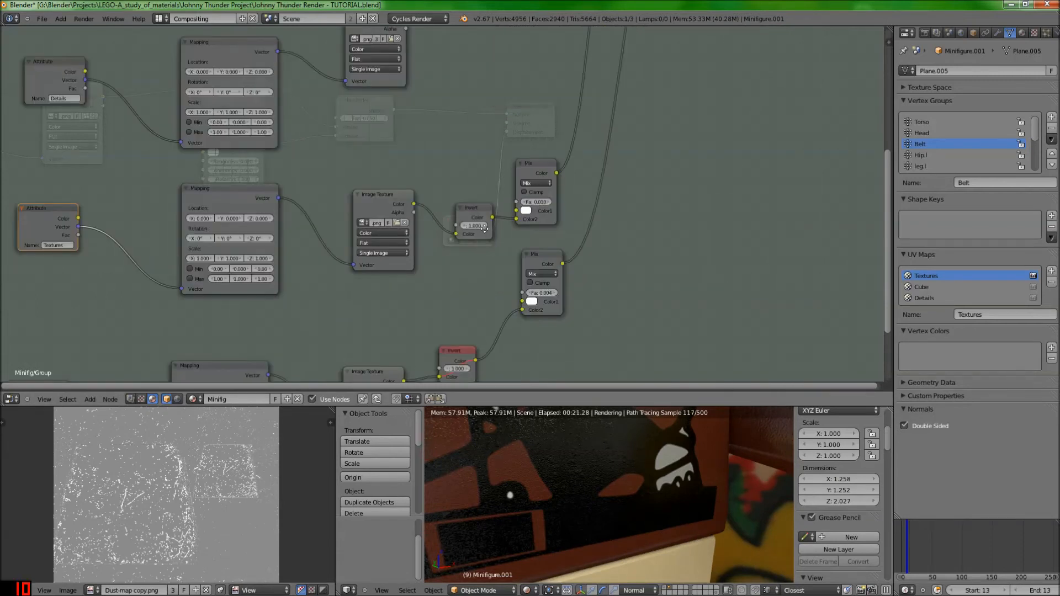
pyautogui.scroll(-3)
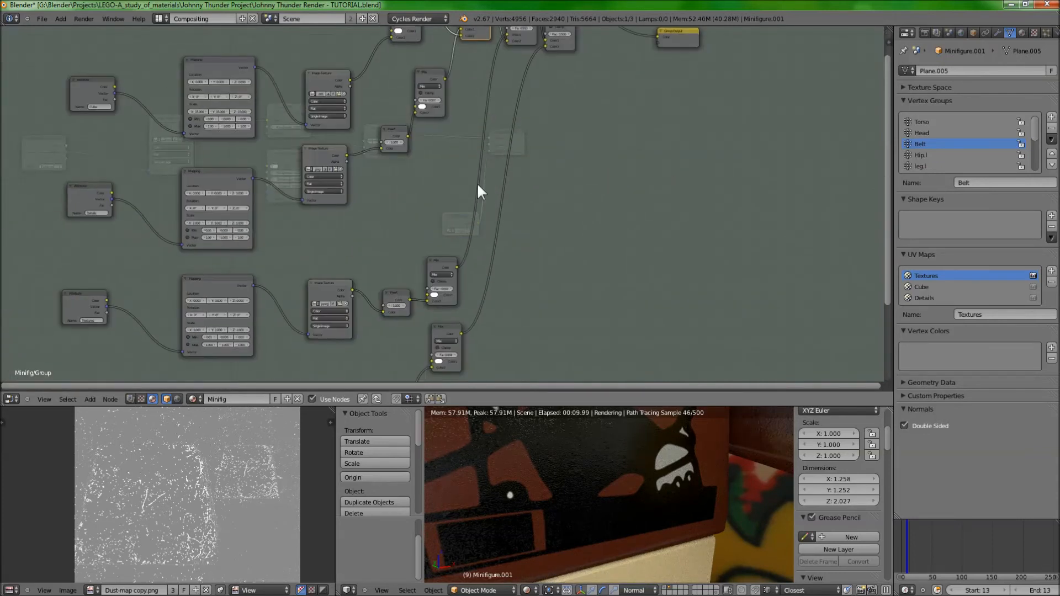
pyautogui.moveTo(358, 313)
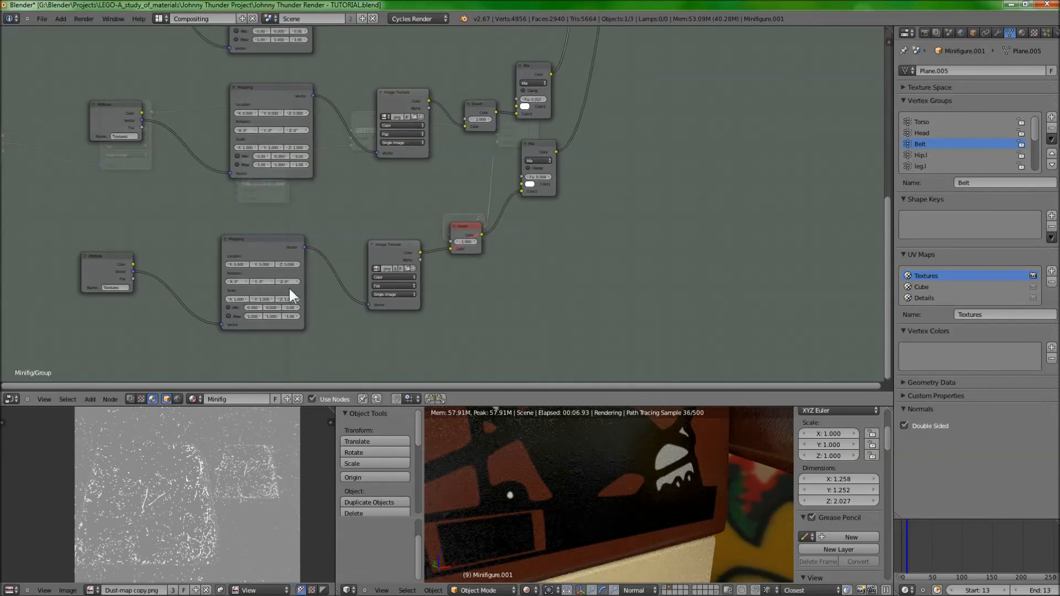
pyautogui.click(363, 285)
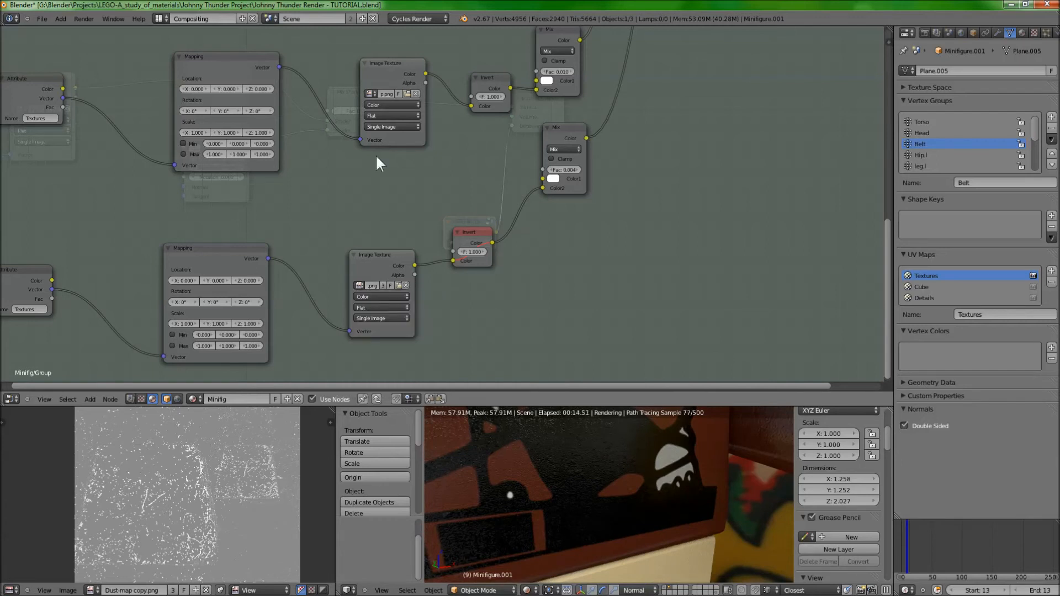
pyautogui.click(369, 93)
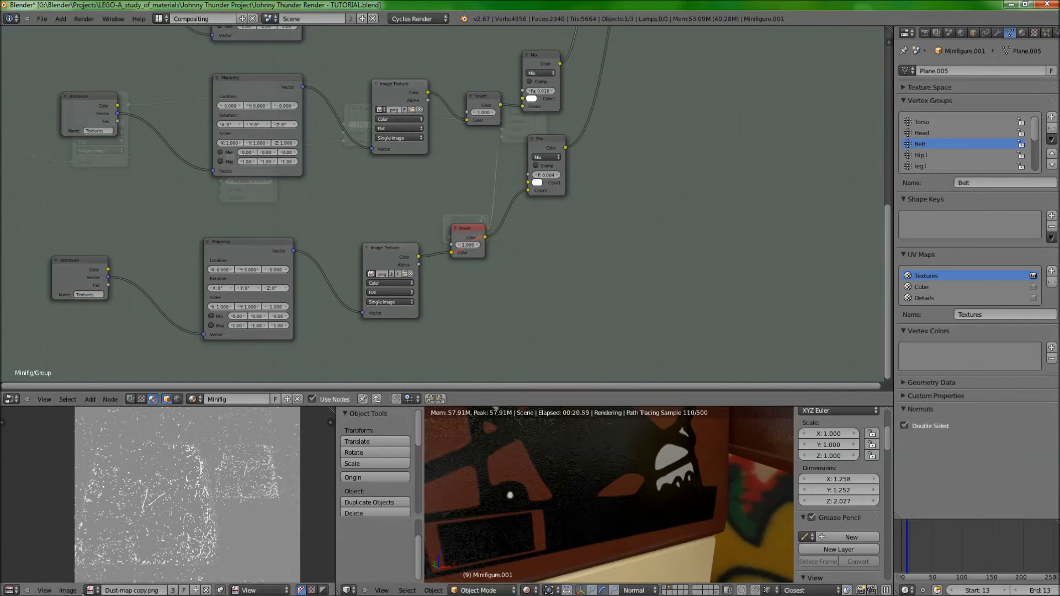
pyautogui.click(86, 590)
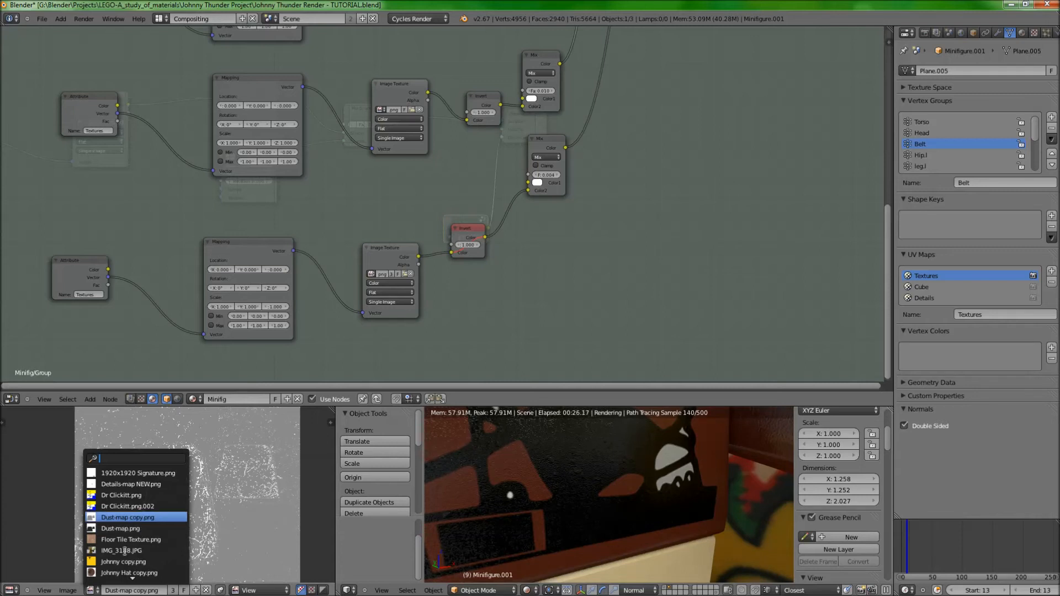
pyautogui.click(127, 517)
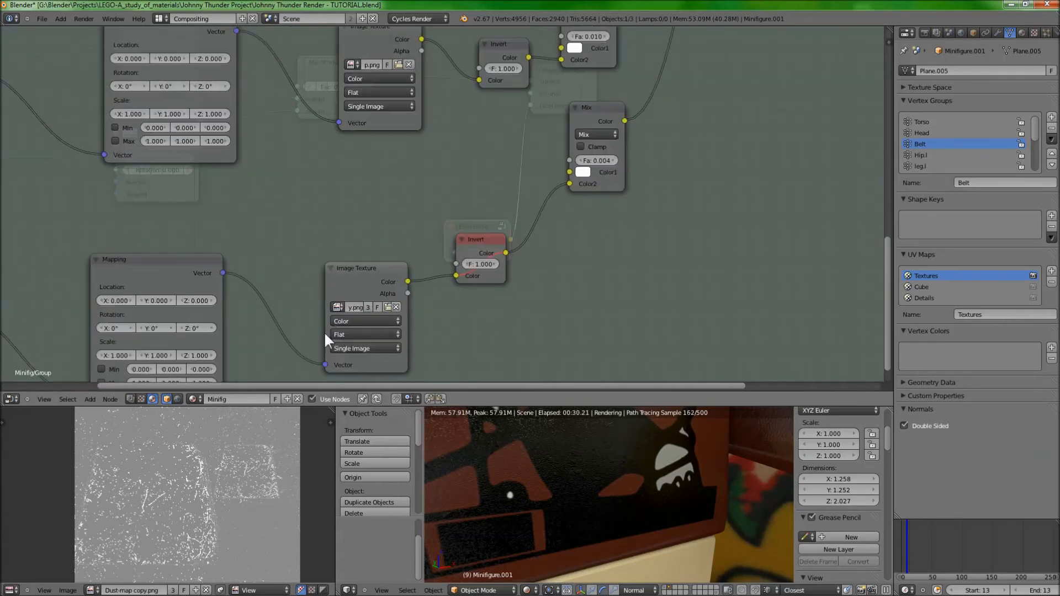
pyautogui.click(338, 307)
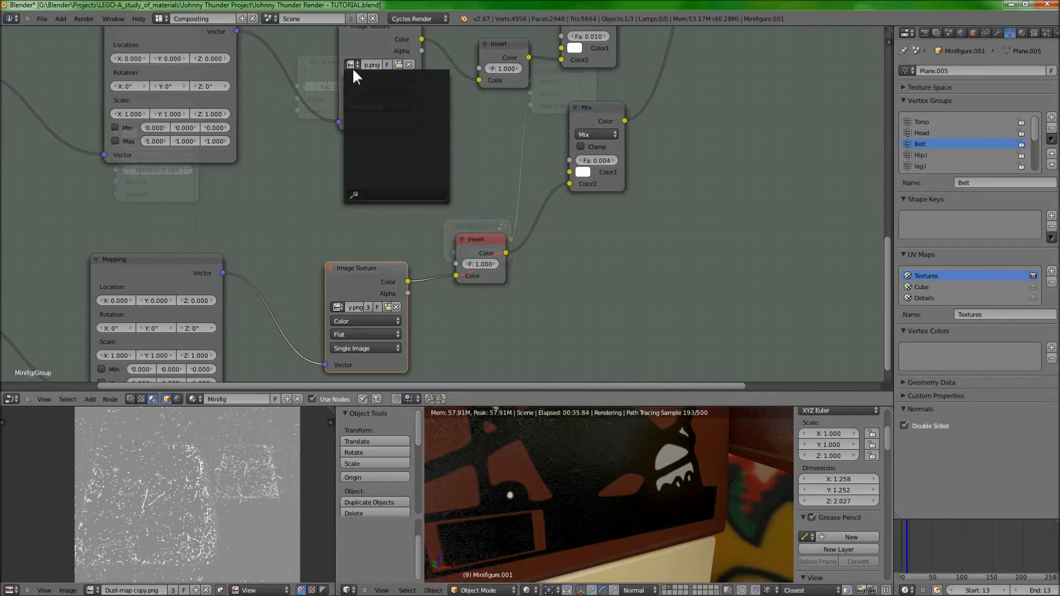
pyautogui.scroll(-3)
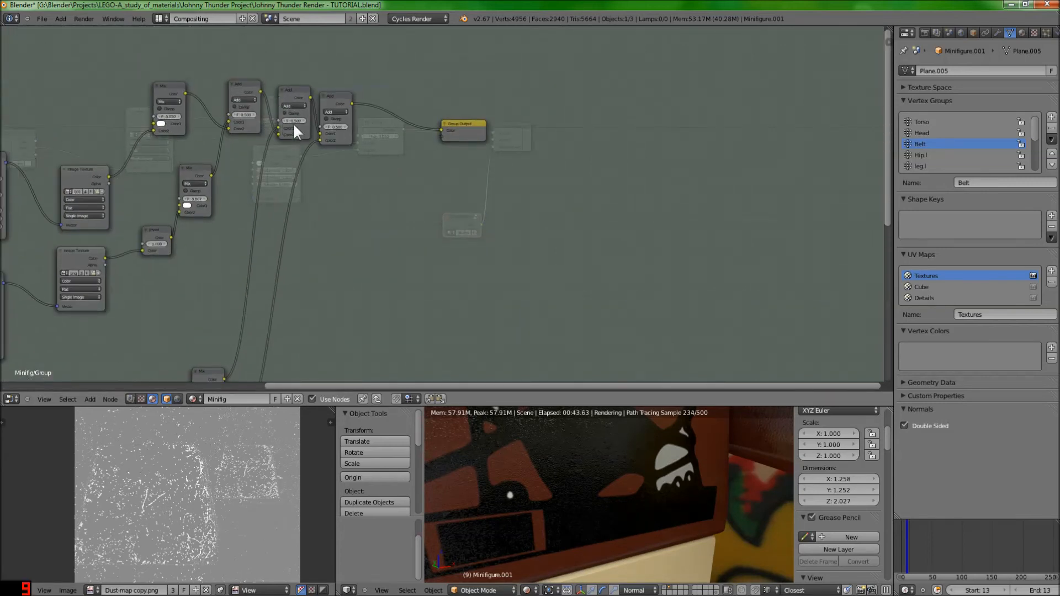
pyautogui.moveTo(335, 175)
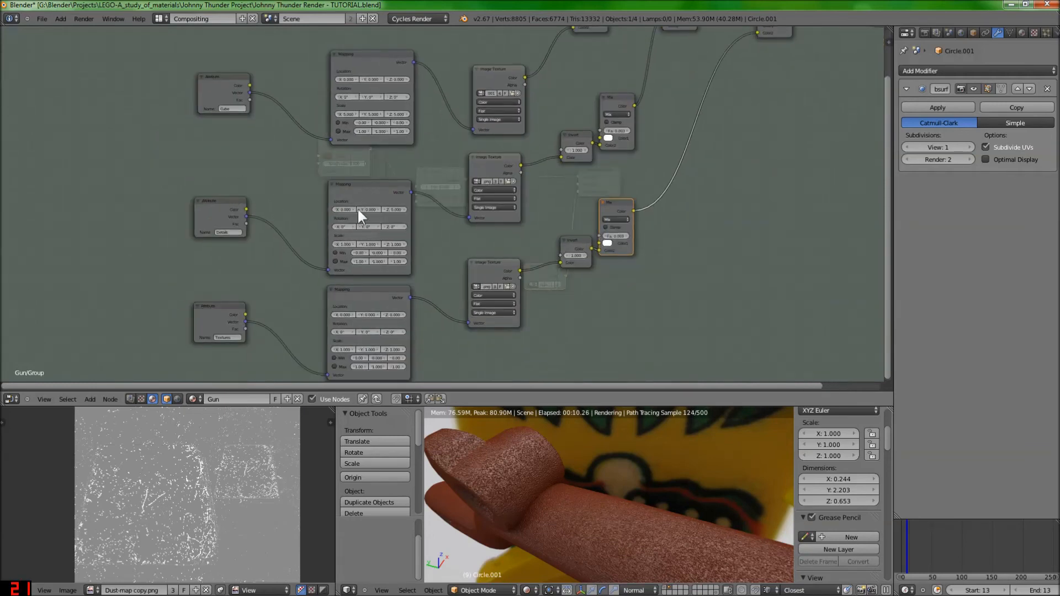
# Step: Adjust the Mapping and detail-texture Mix values inside the gun's node group
pyautogui.click(507, 166)
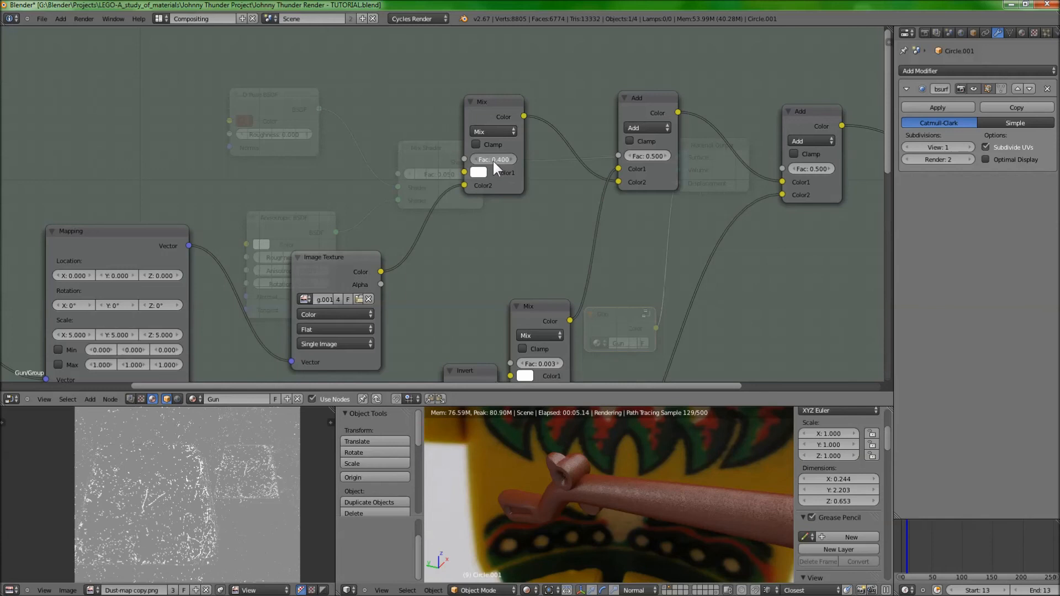
pyautogui.click(493, 159)
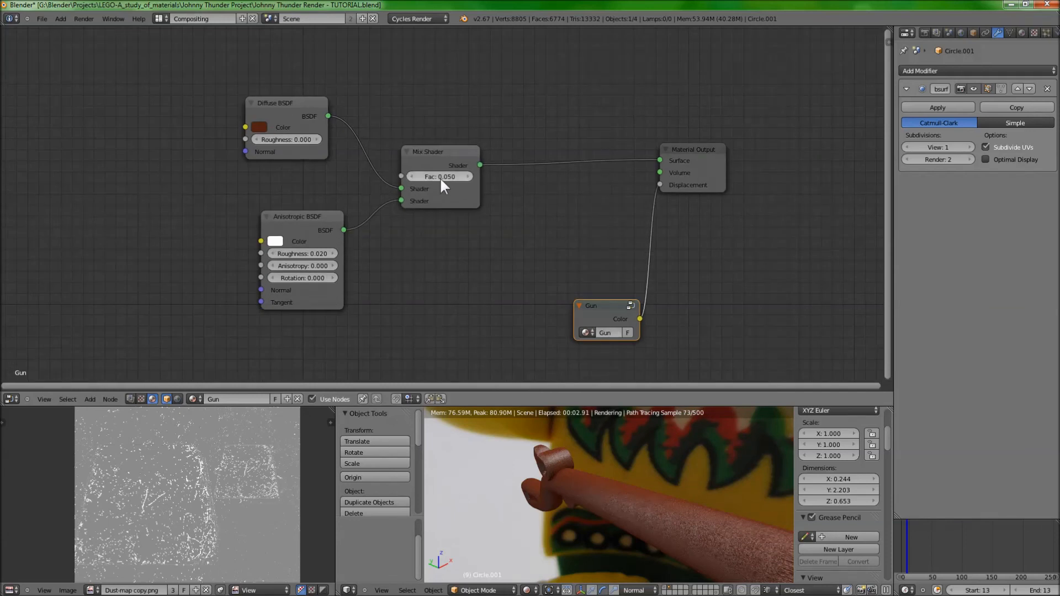
# Step: Lower the Mix Shader Fac blending Anisotropic sheen into the gun's Diffuse plastic
pyautogui.moveTo(442, 176); pyautogui.dragTo(412, 177)
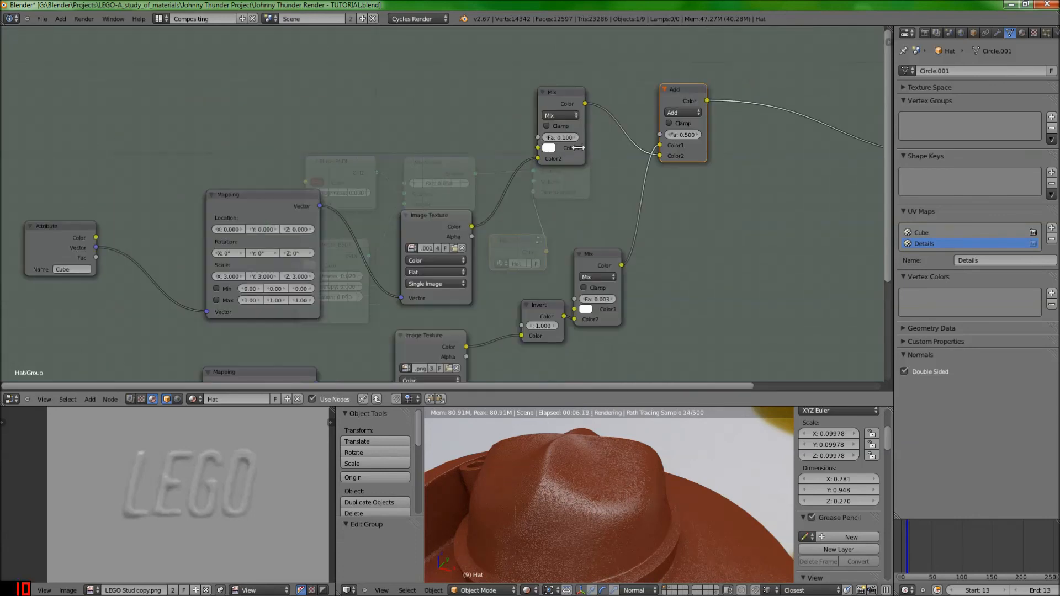
# Step: Set the HatGroup Mix node's Fac to 0.000 for a smooth glossy hat
pyautogui.click(561, 137)
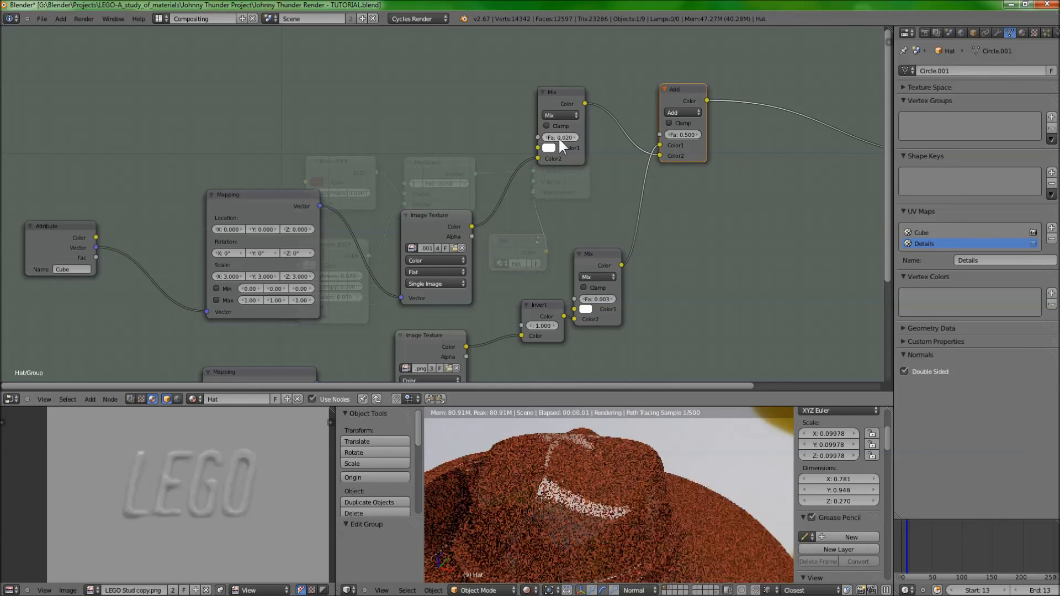
pyautogui.click(560, 137)
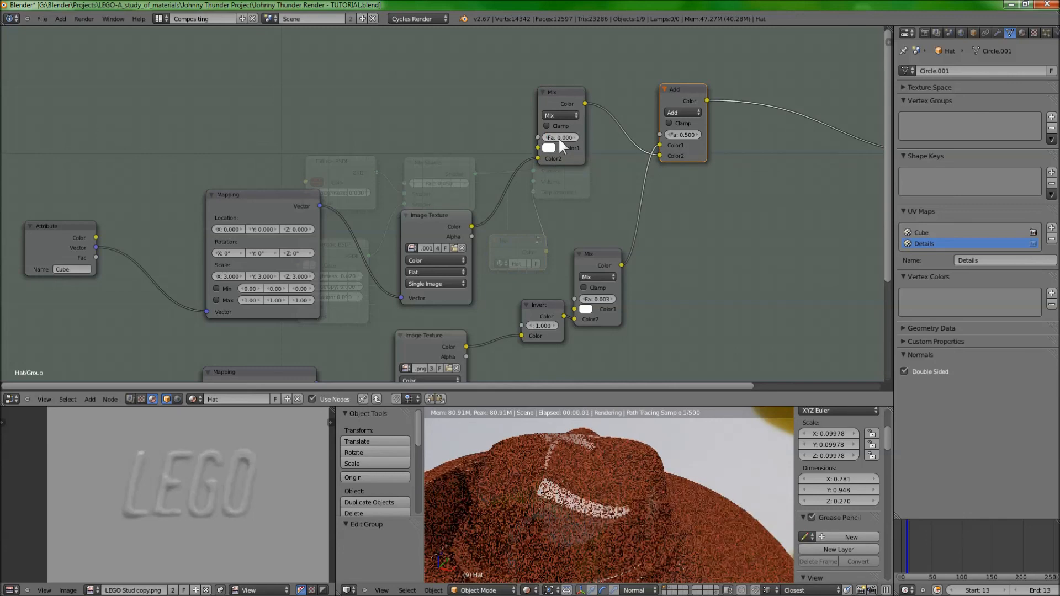
pyautogui.click(560, 137)
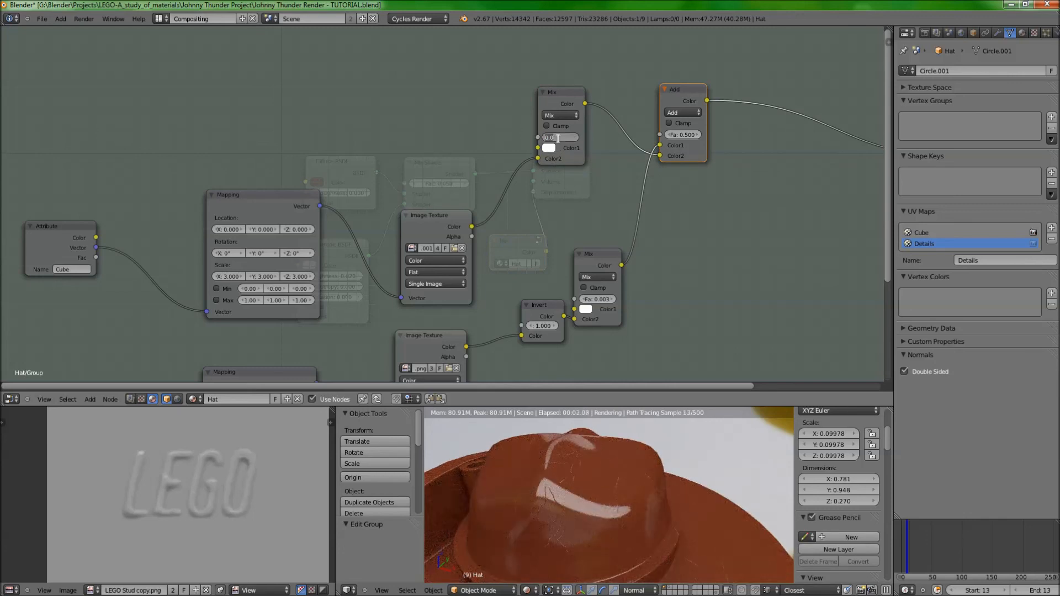
pyautogui.click(560, 137)
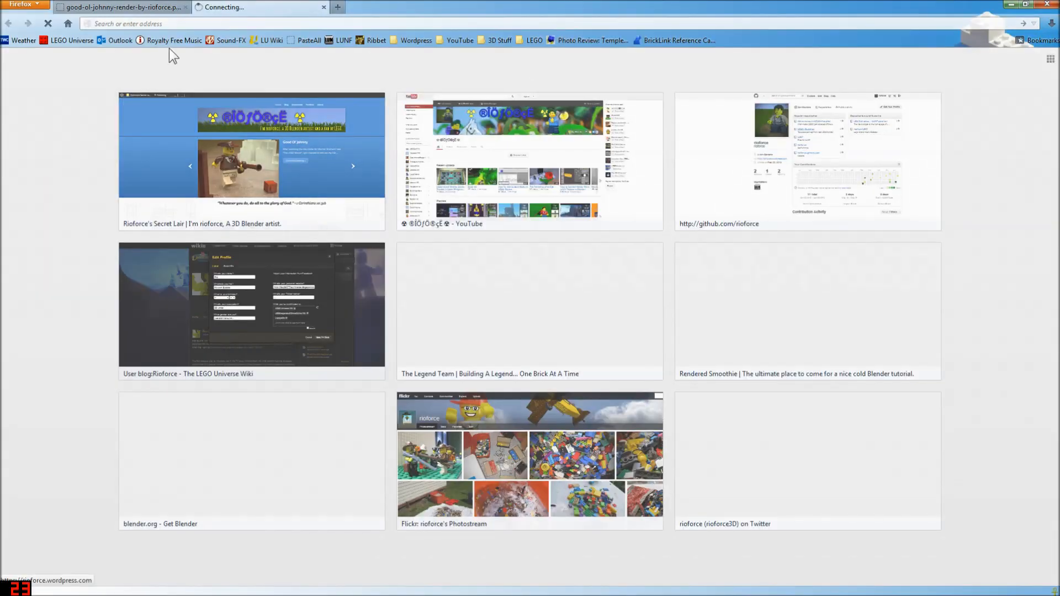
# Step: Load the Rioforce's Secret Lair WordPress blog from the New Tab thumbnail
pyautogui.click(250, 161)
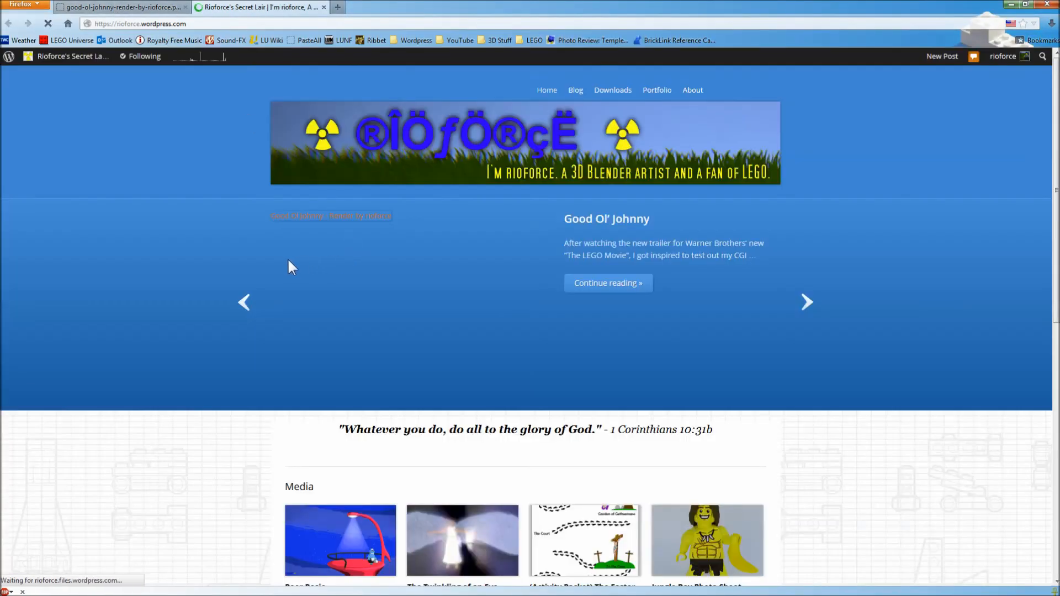